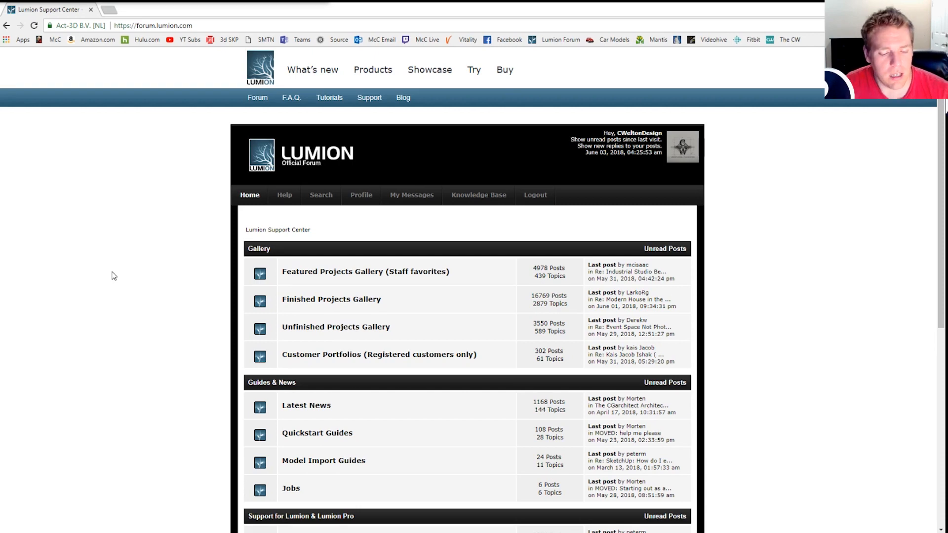
mouse_move(106, 282)
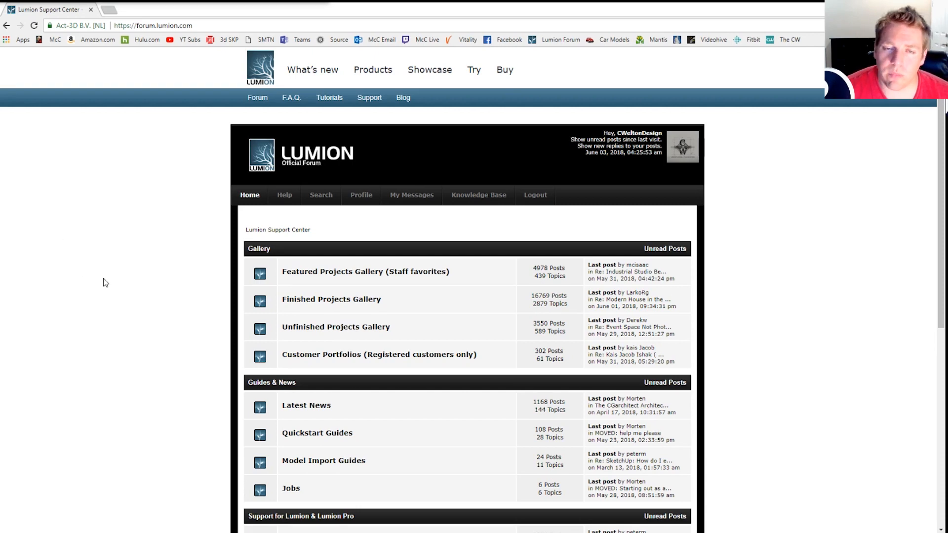
mouse_move(206, 232)
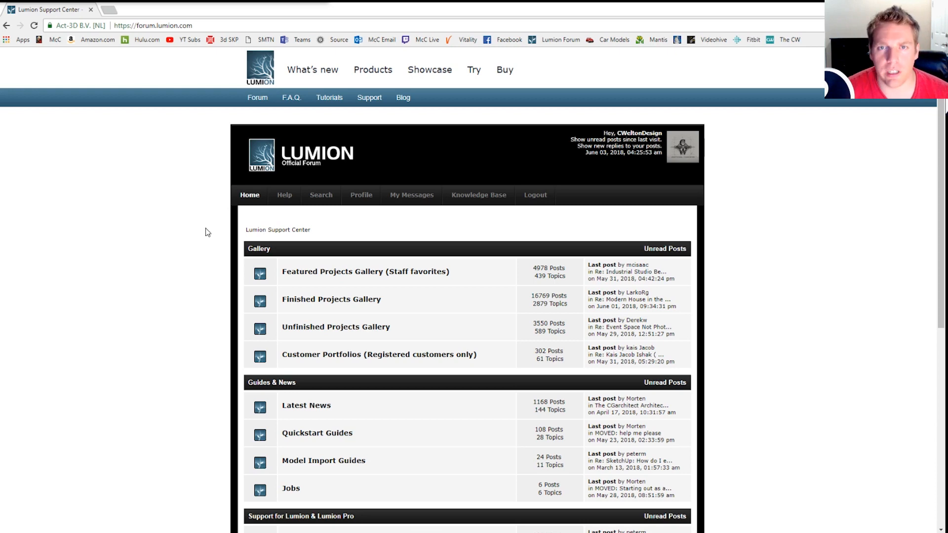
mouse_move(183, 258)
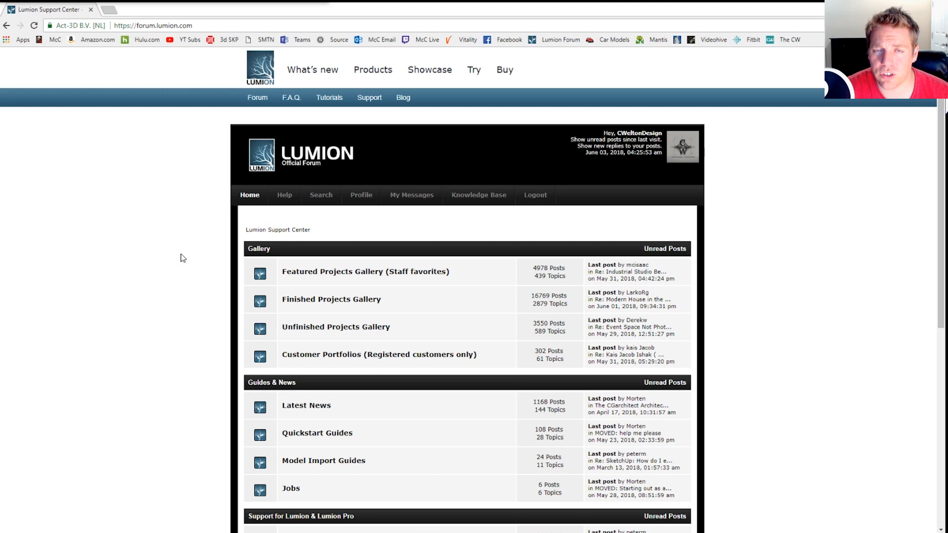
mouse_move(186, 276)
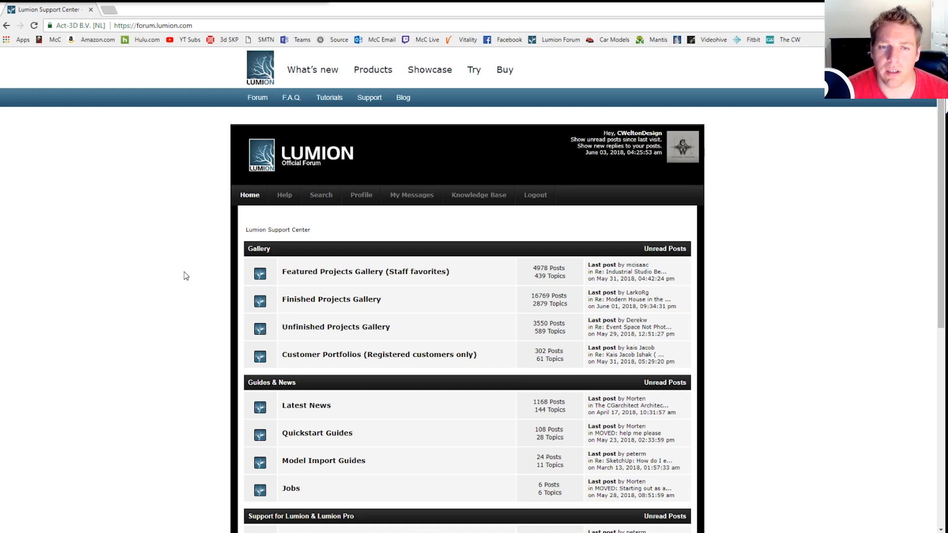
mouse_move(175, 263)
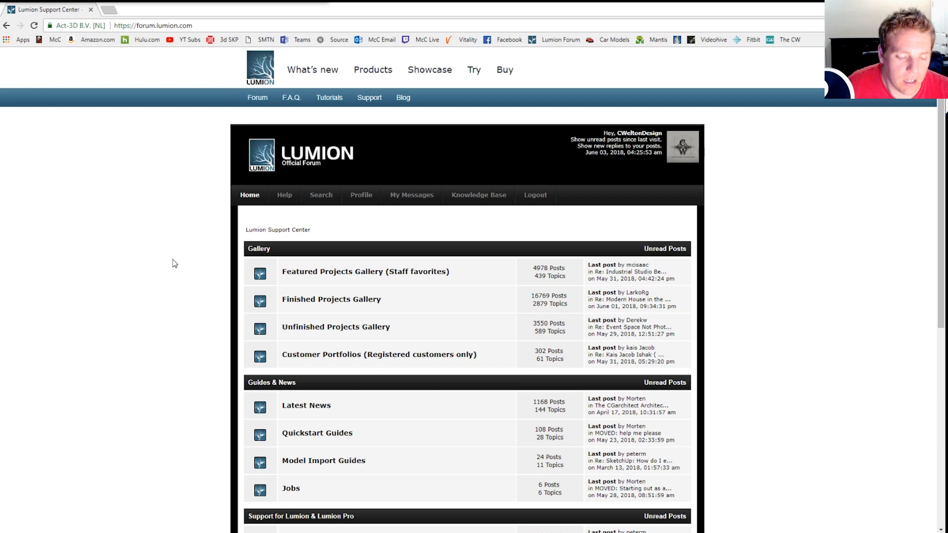
mouse_move(150, 174)
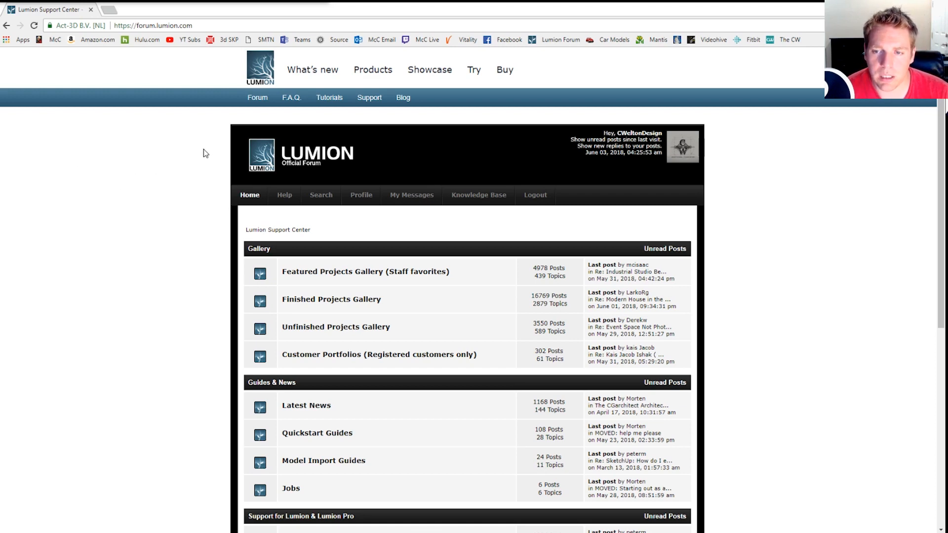
- Scroll the forum index and open General Questions under Support for Lumion & Lumion Pro
scroll("down", 3)
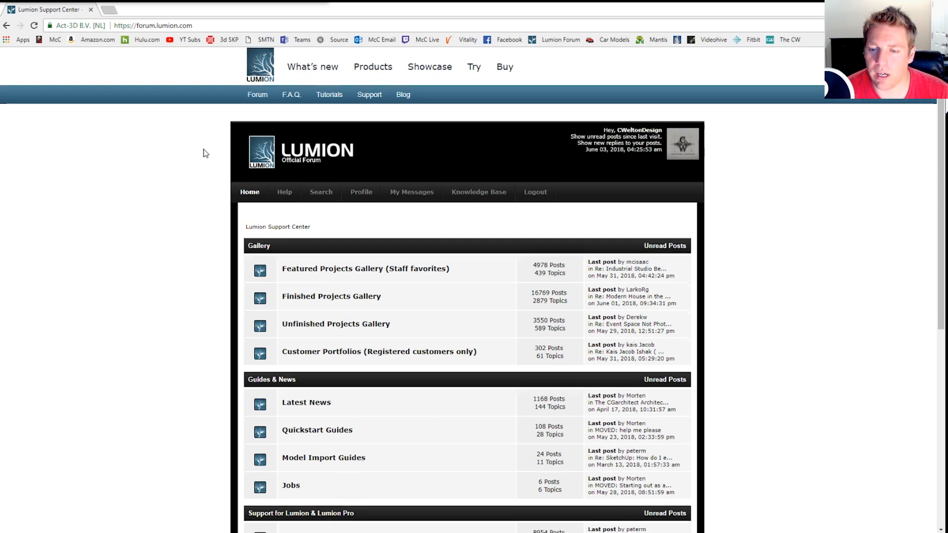
scroll("down", 3)
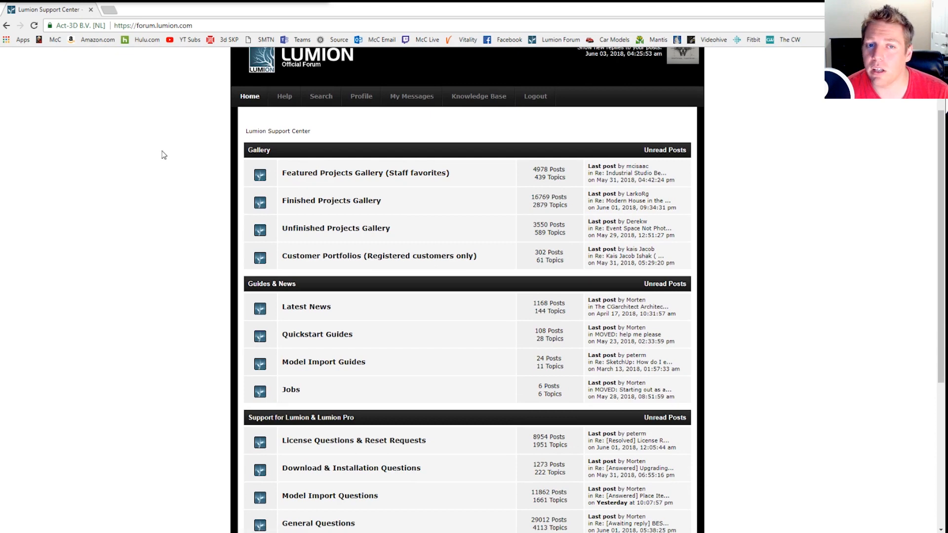
mouse_move(171, 168)
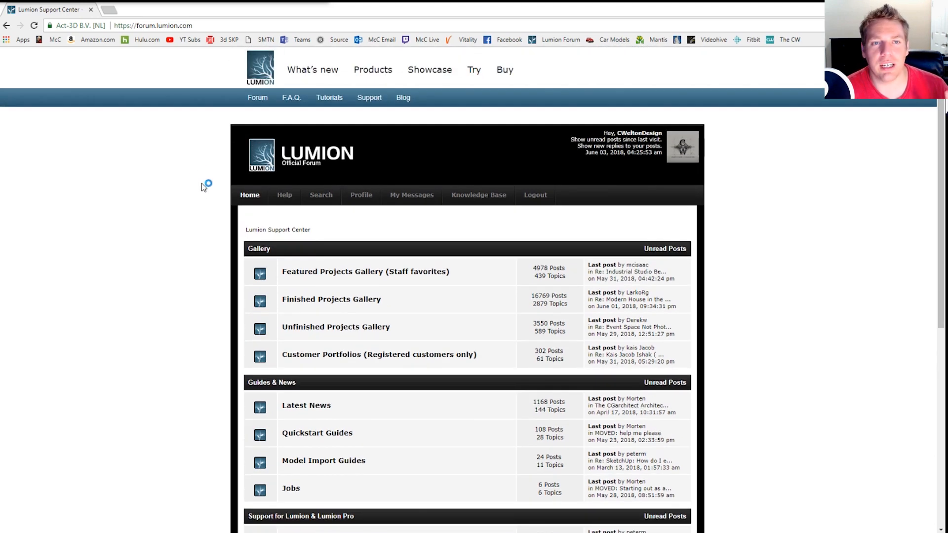
left_click(152, 25)
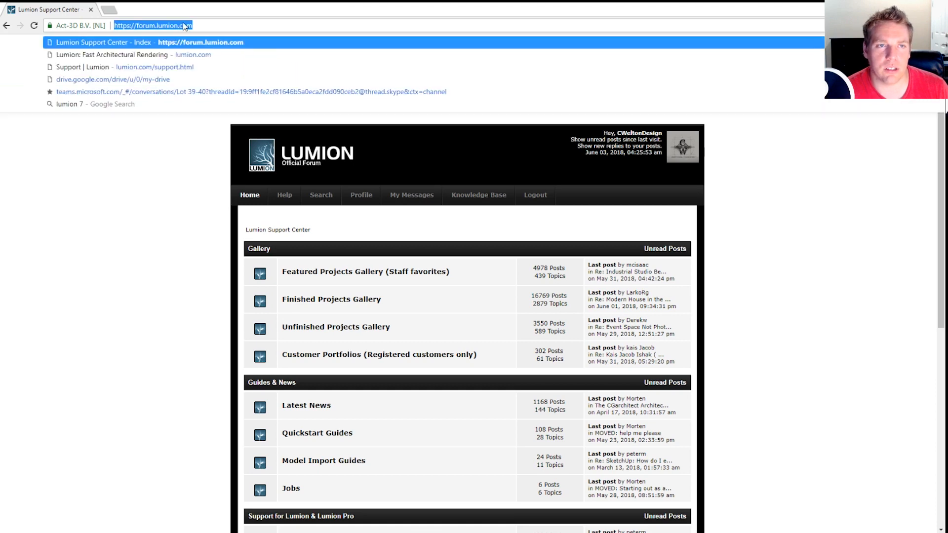
mouse_move(137, 25)
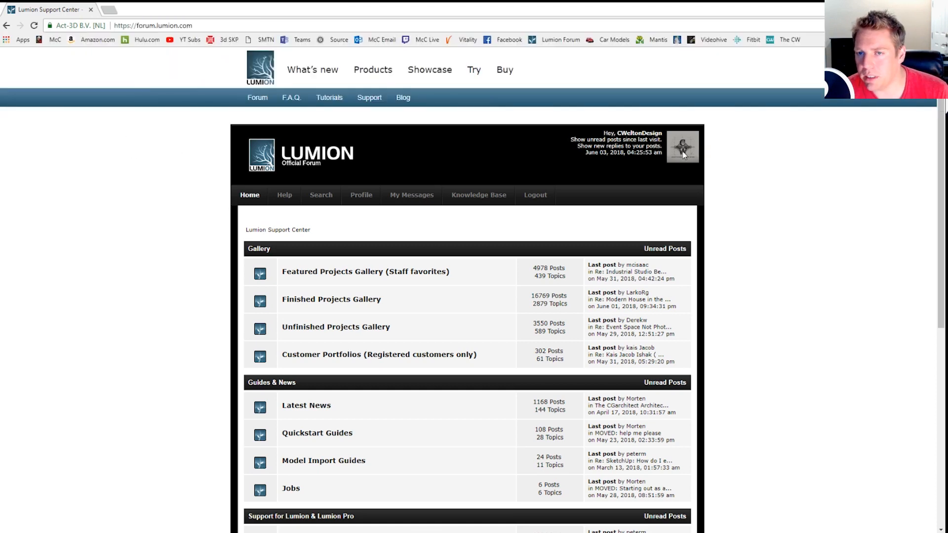
mouse_move(694, 175)
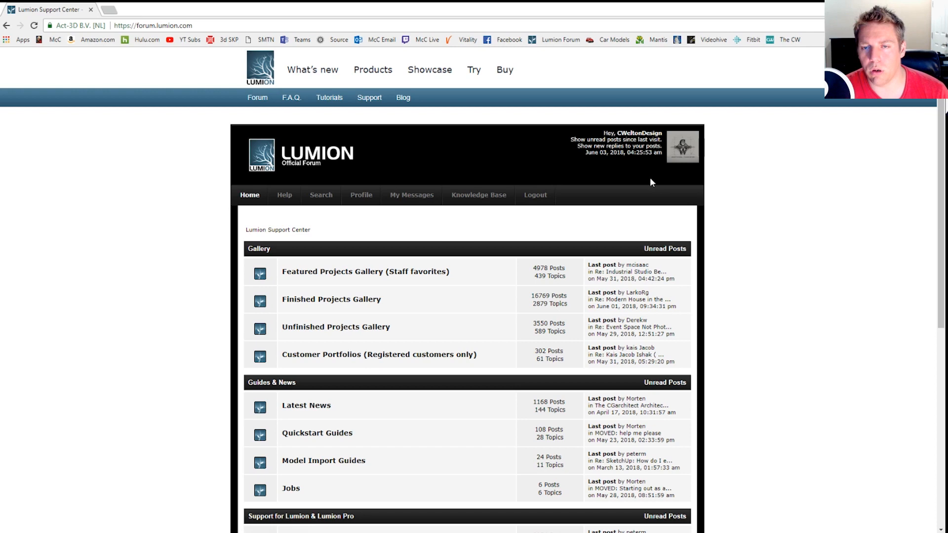
mouse_move(734, 214)
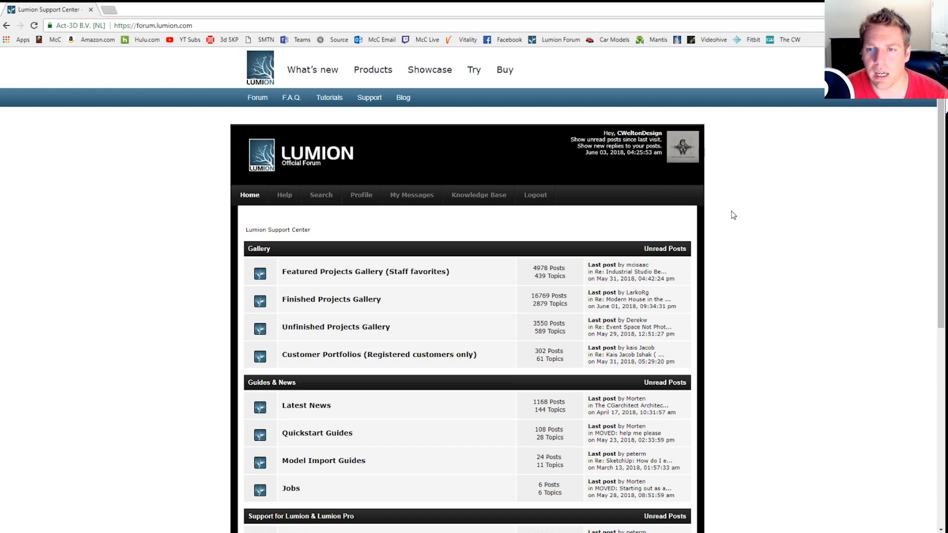
mouse_move(189, 227)
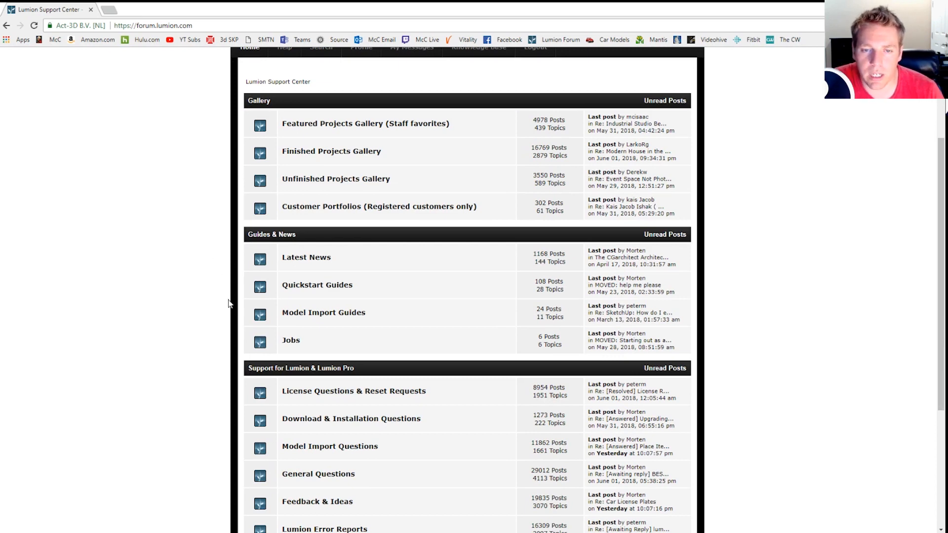
mouse_move(188, 265)
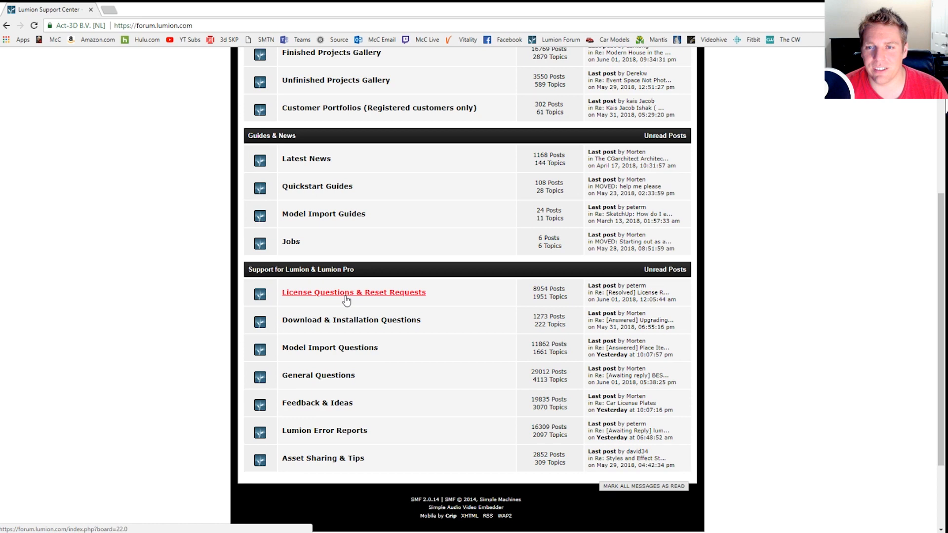
mouse_move(170, 326)
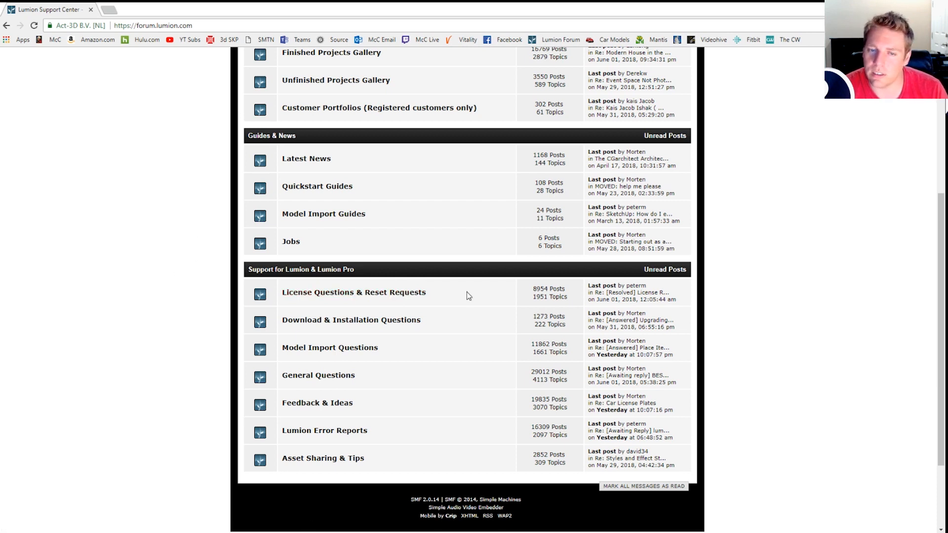
mouse_move(353, 292)
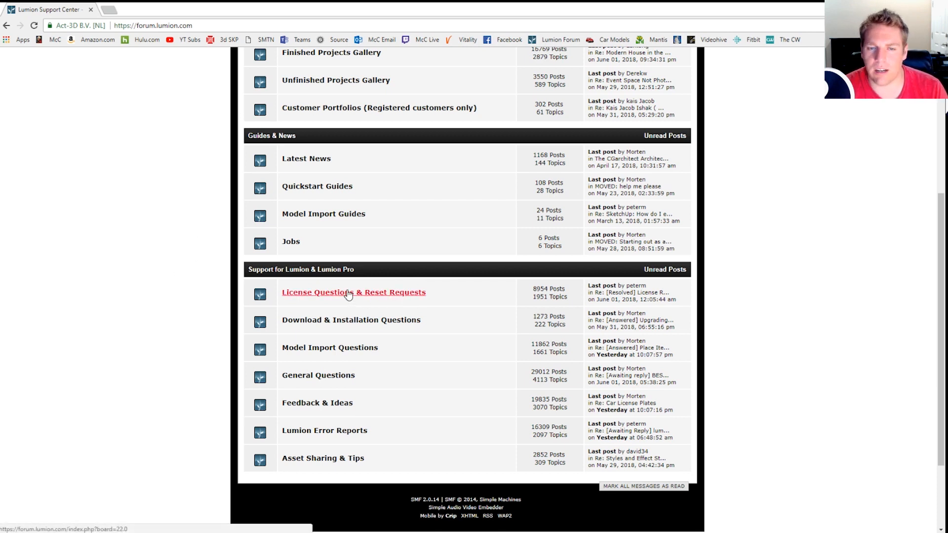
mouse_move(153, 287)
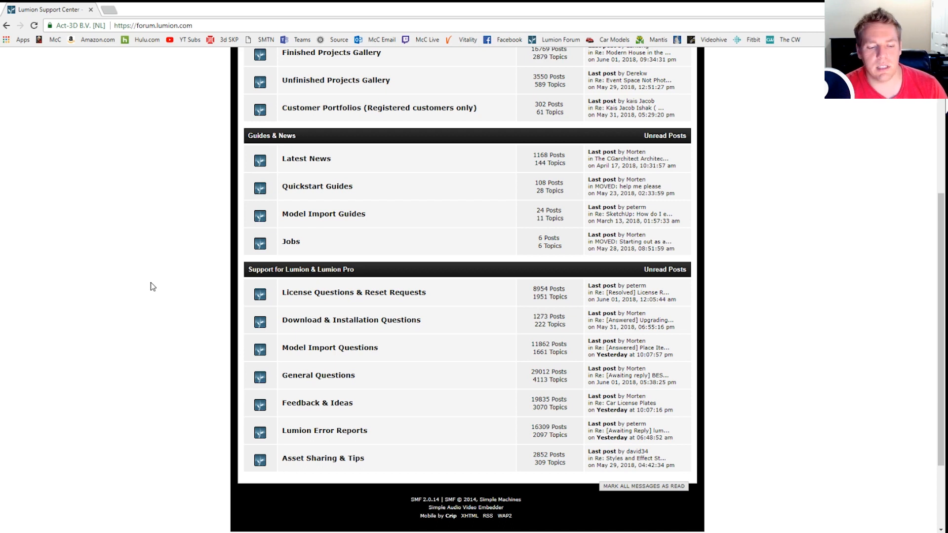
mouse_move(384, 288)
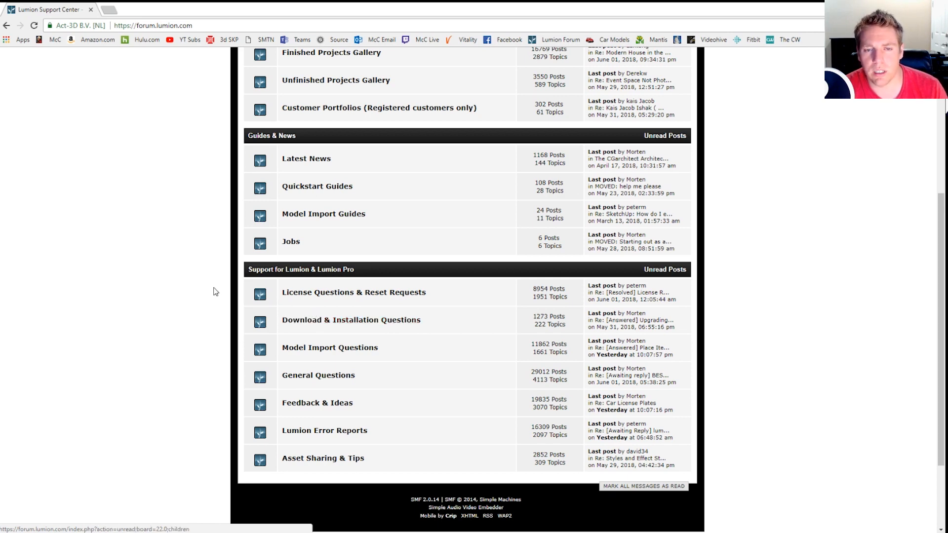
scroll("down", 3)
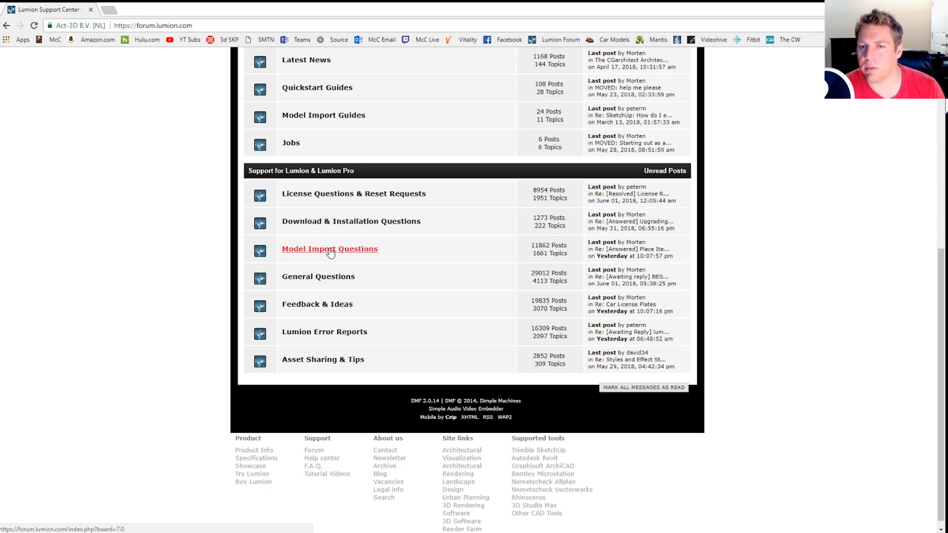
mouse_move(222, 243)
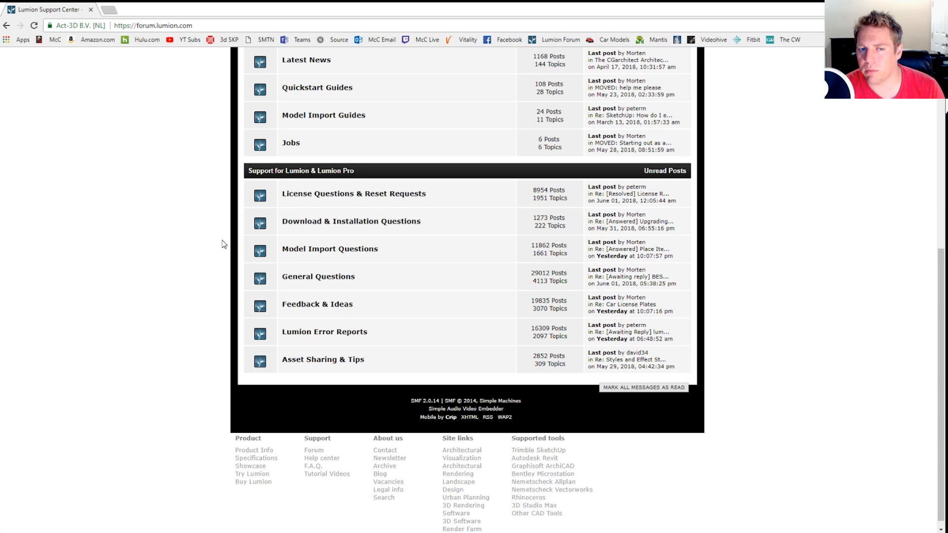
mouse_move(181, 221)
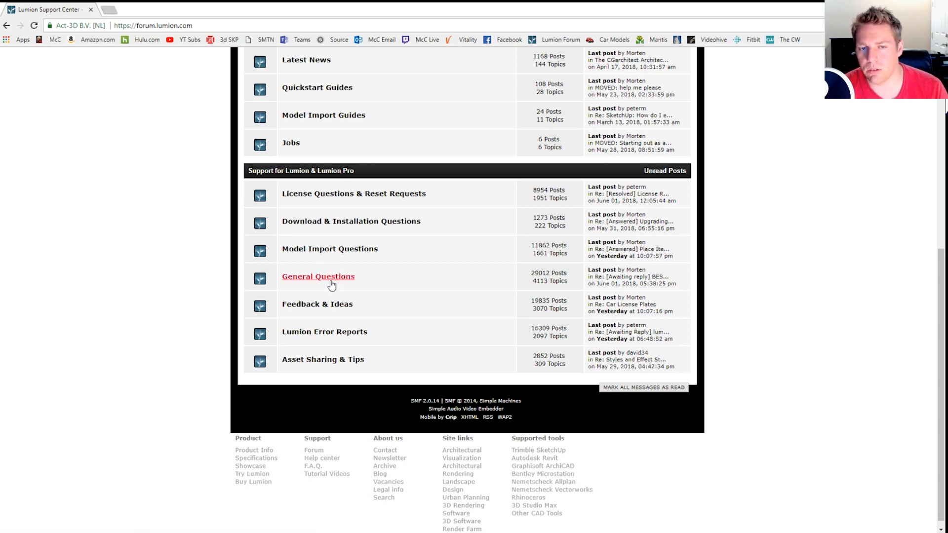
left_click(318, 277)
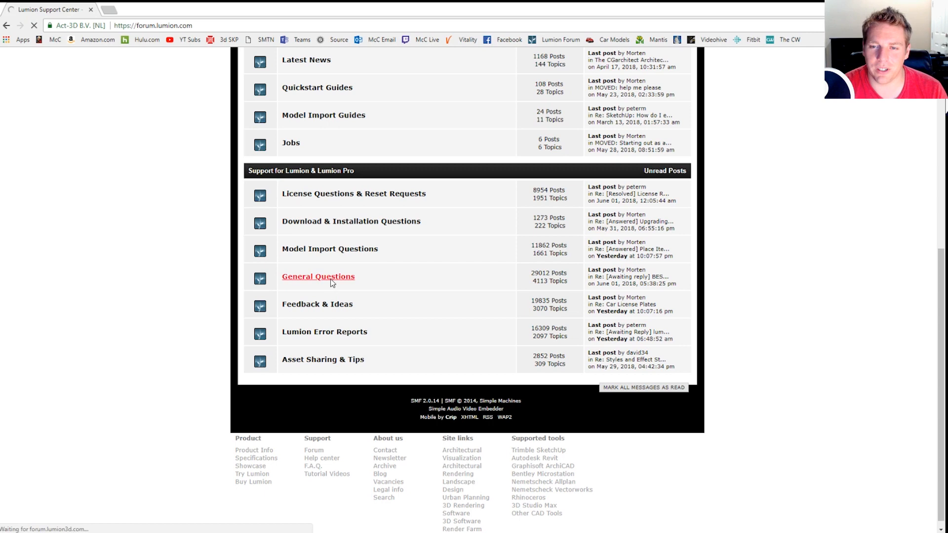
- Browse the General Questions topic list, then start a NEW TOPIC there
left_click(318, 276)
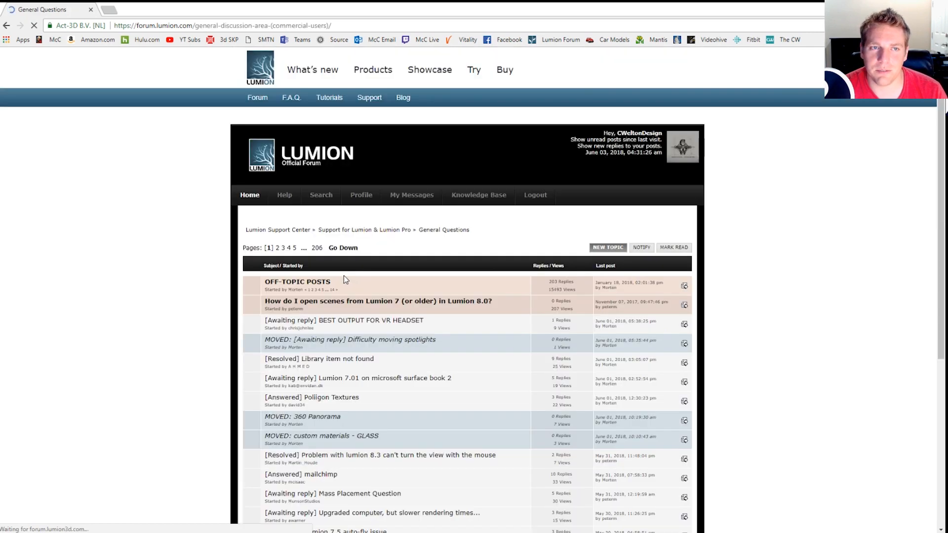
scroll("down", 3)
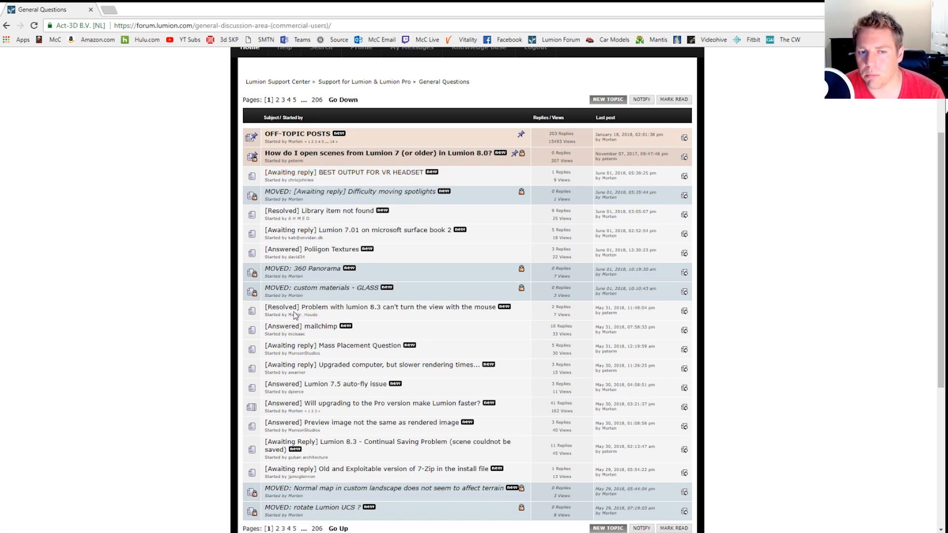
mouse_move(294, 334)
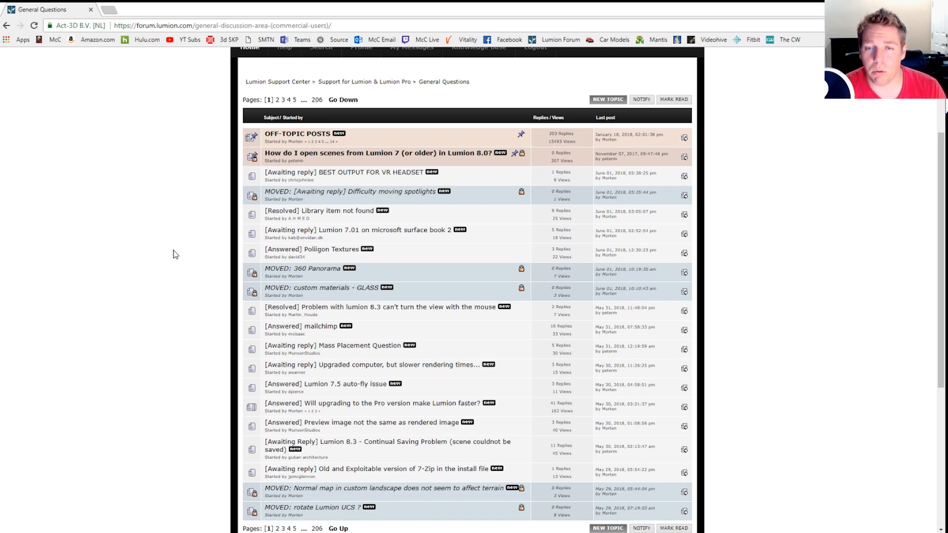
mouse_move(189, 259)
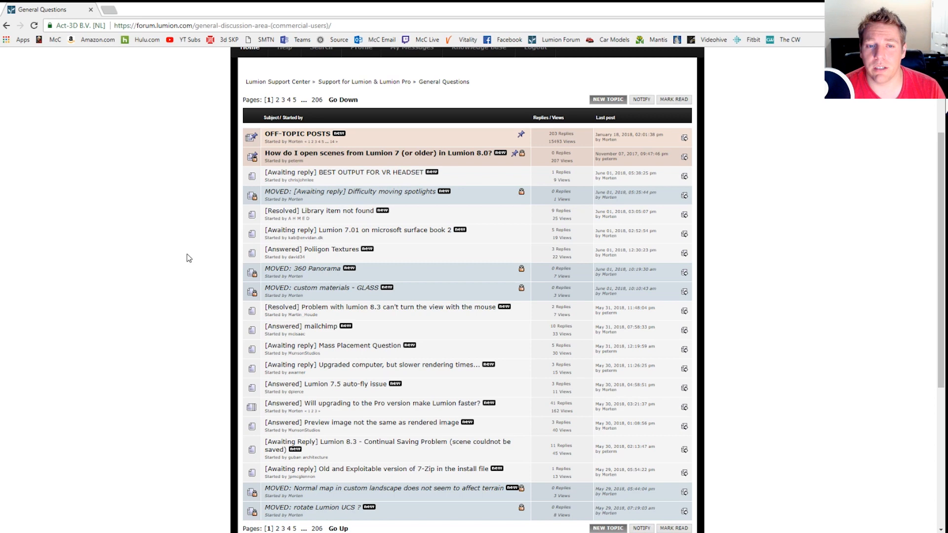
scroll("down", 3)
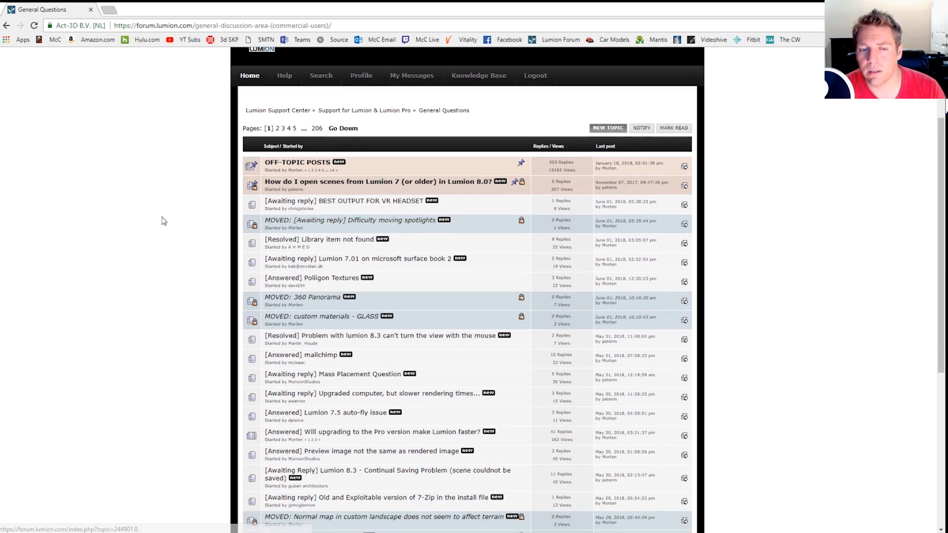
scroll("down", 3)
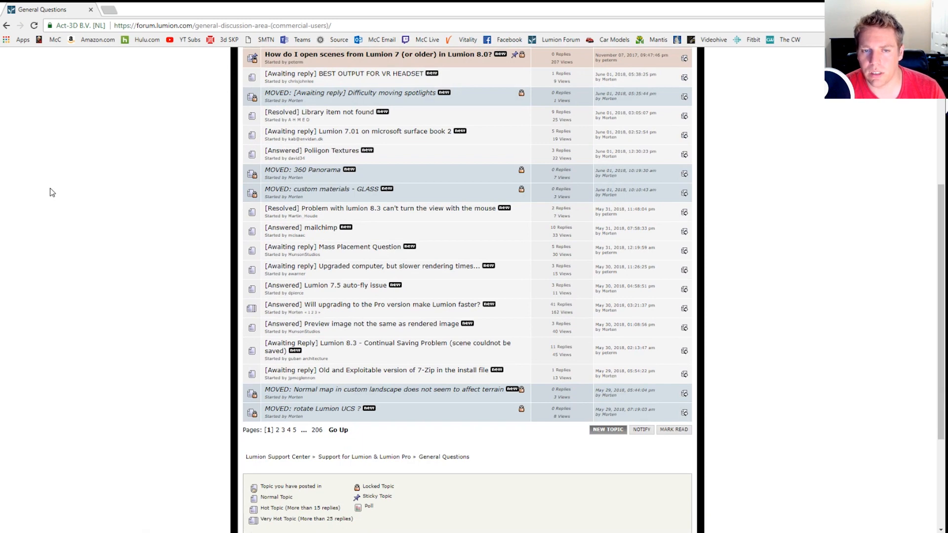
mouse_move(332, 247)
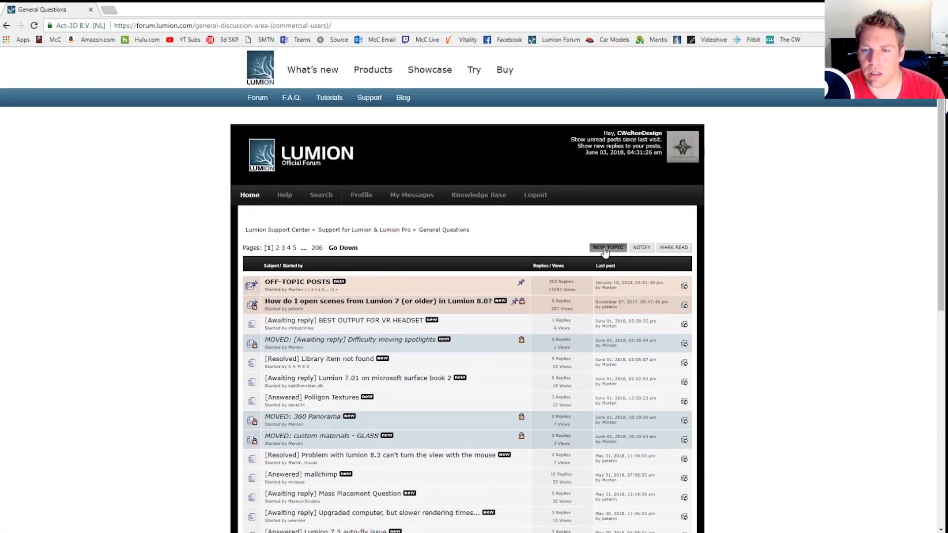
left_click(608, 247)
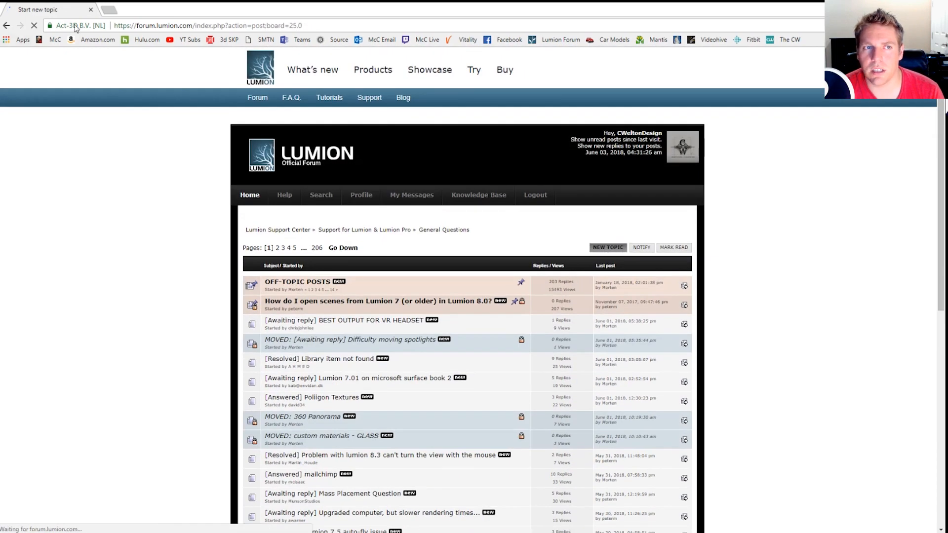
left_click(608, 248)
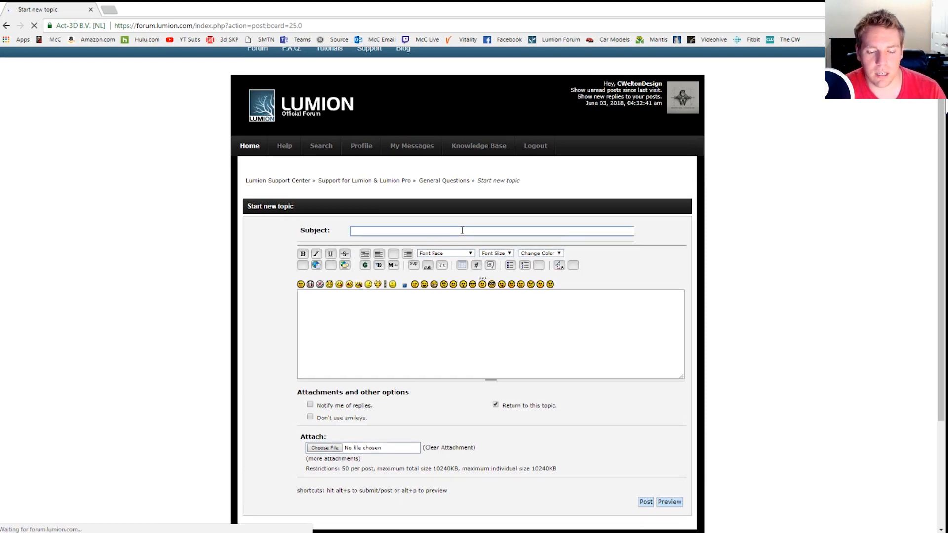
type("Help")
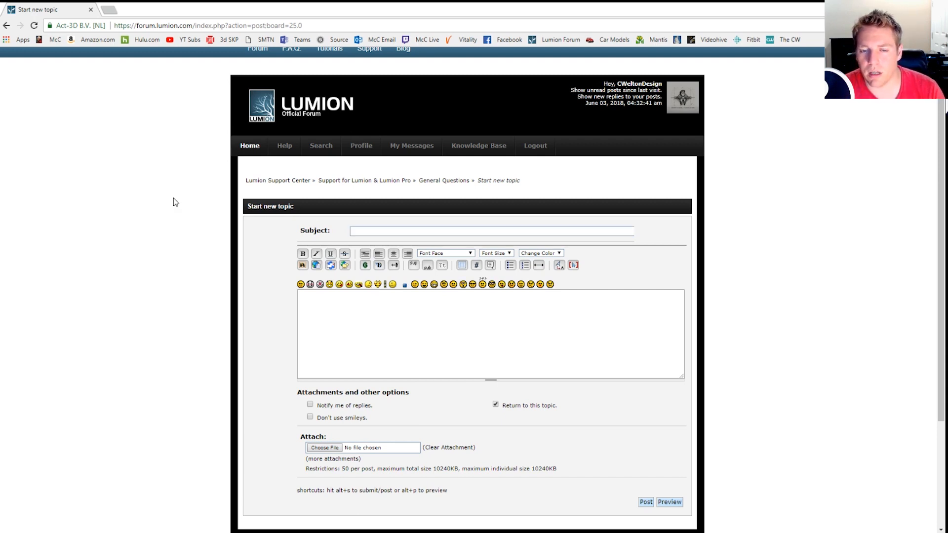
scroll("down", 3)
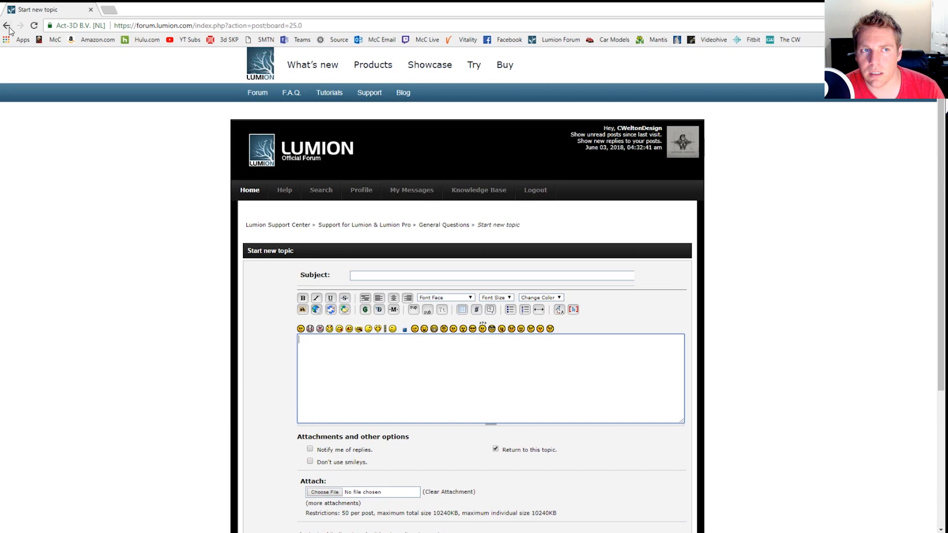
left_click(6, 25)
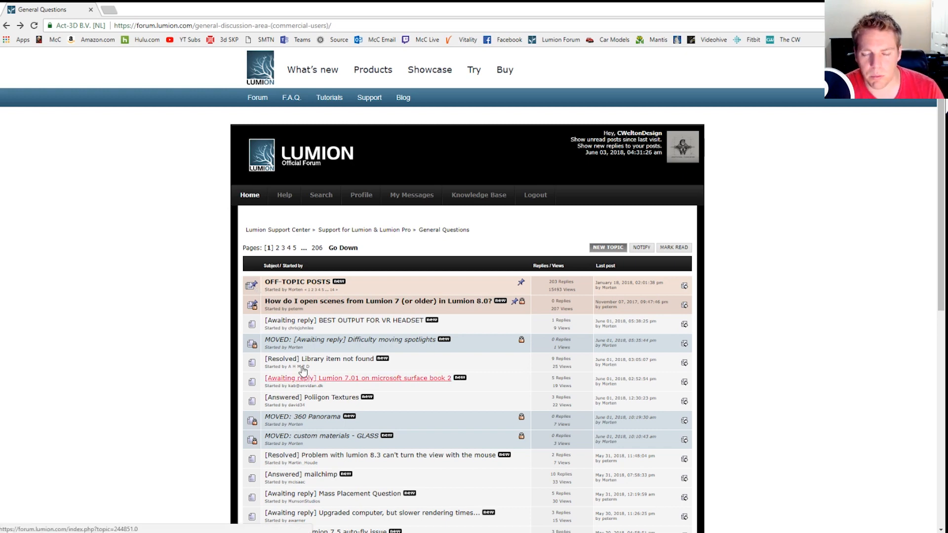
- Scroll to the Support for Lumion & Lumion Pro boards and open Feedback & Ideas
scroll("down", 3)
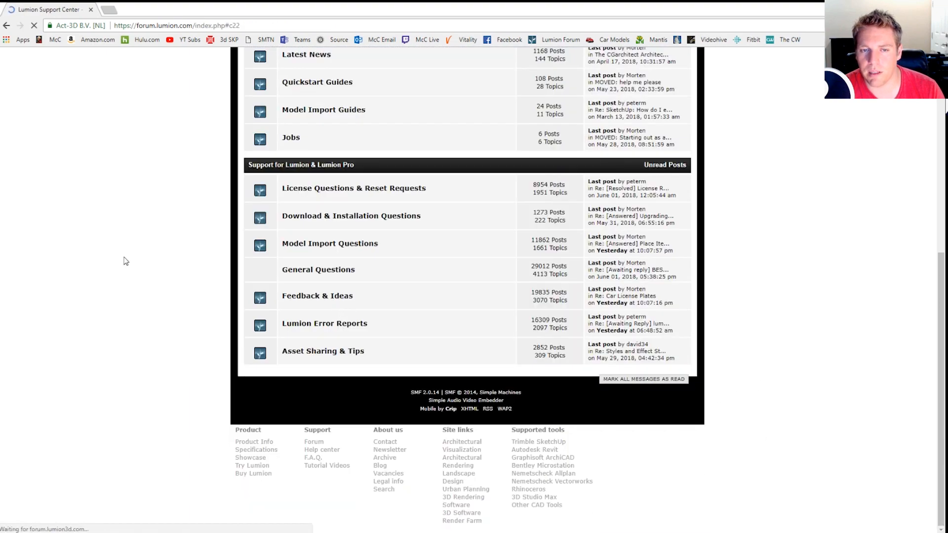
left_click(317, 296)
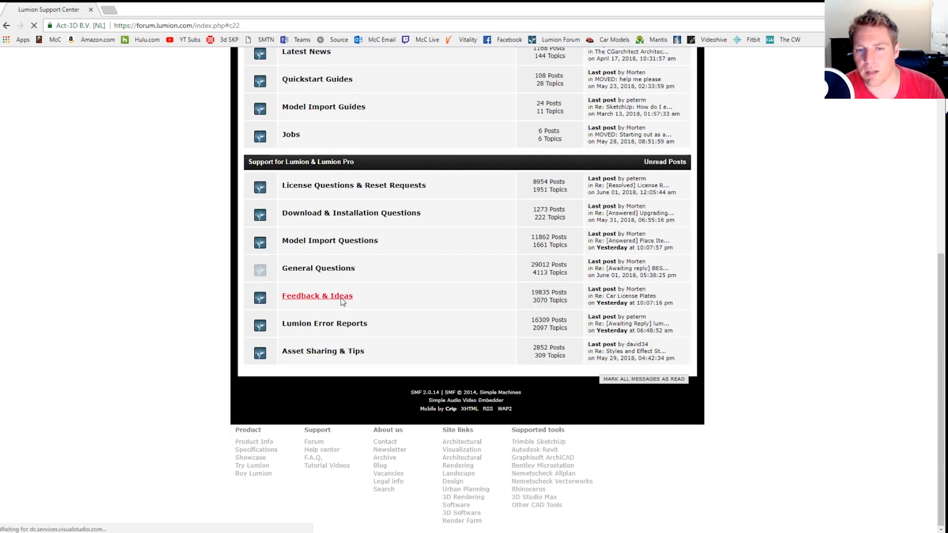
left_click(317, 296)
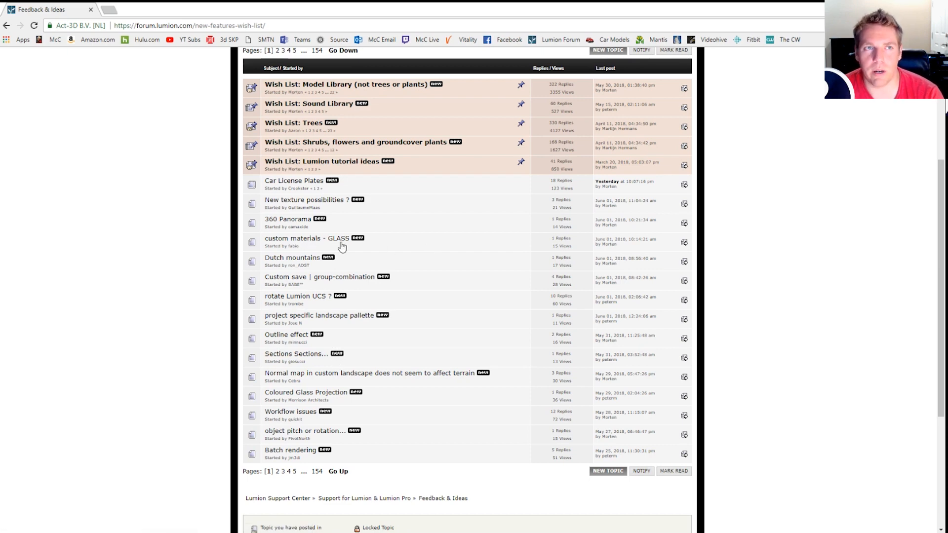
mouse_move(228, 267)
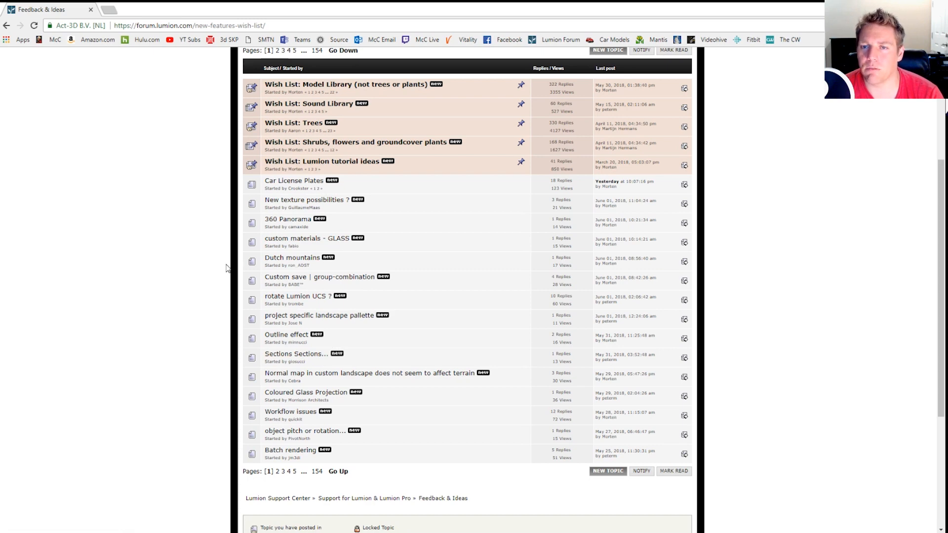
mouse_move(219, 265)
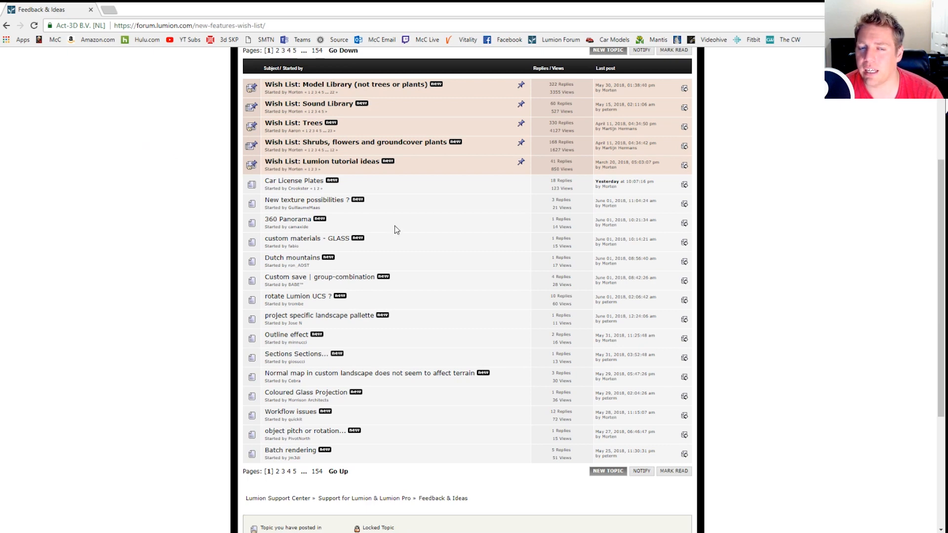
mouse_move(383, 226)
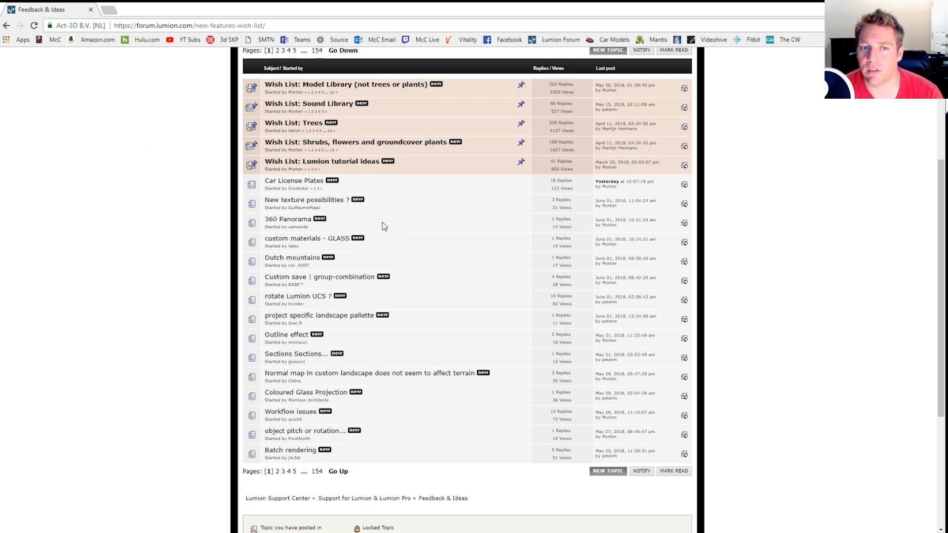
mouse_move(353, 208)
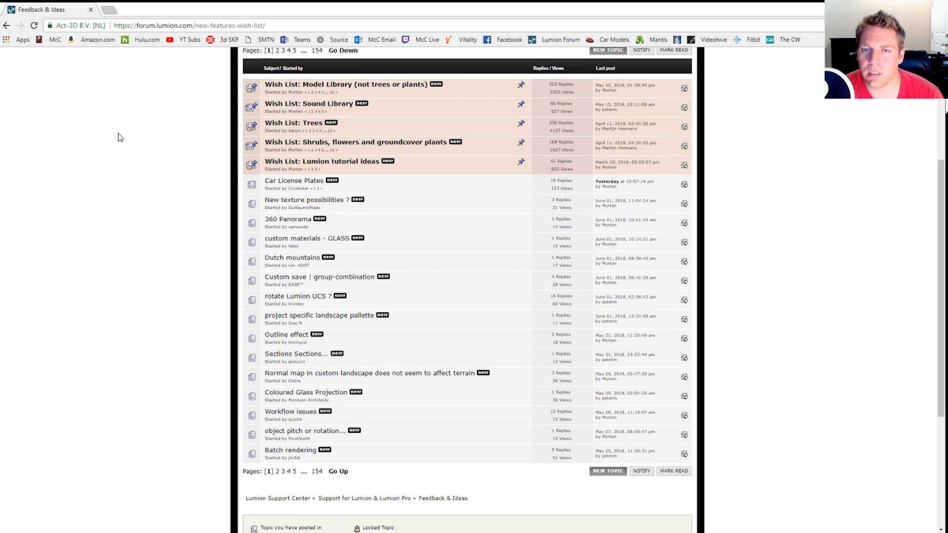
mouse_move(406, 328)
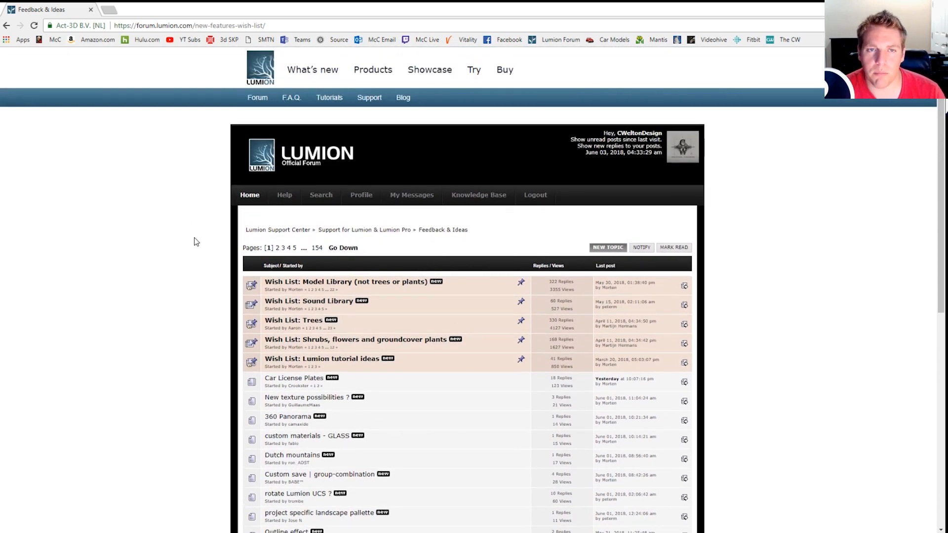
- Browse the Feedback & Ideas wish-list topics, then open Asset Sharing & Tips from the index
scroll("down", 3)
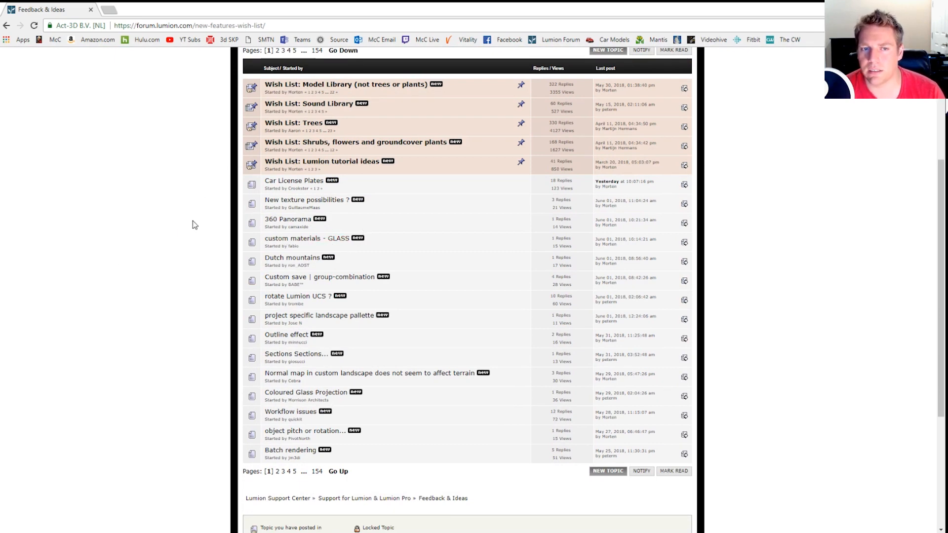
mouse_move(206, 230)
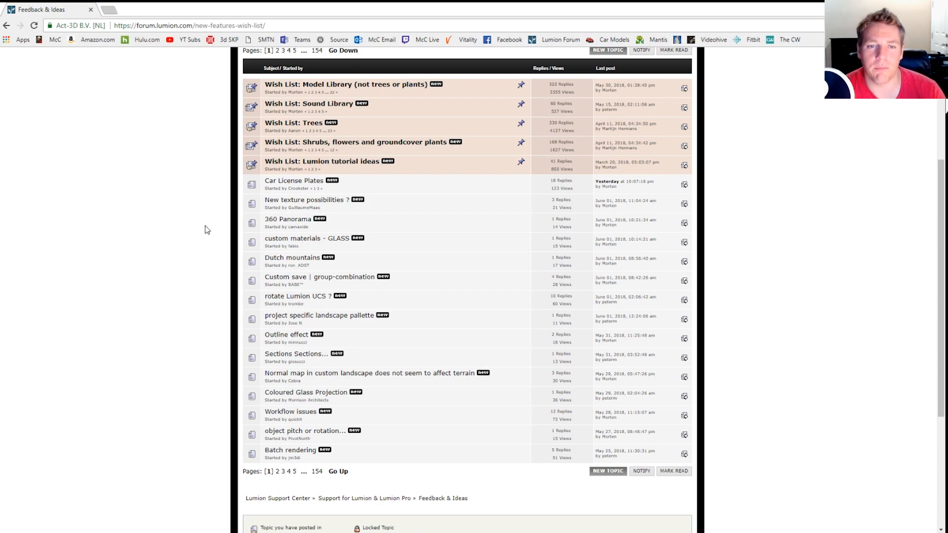
scroll("down", 3)
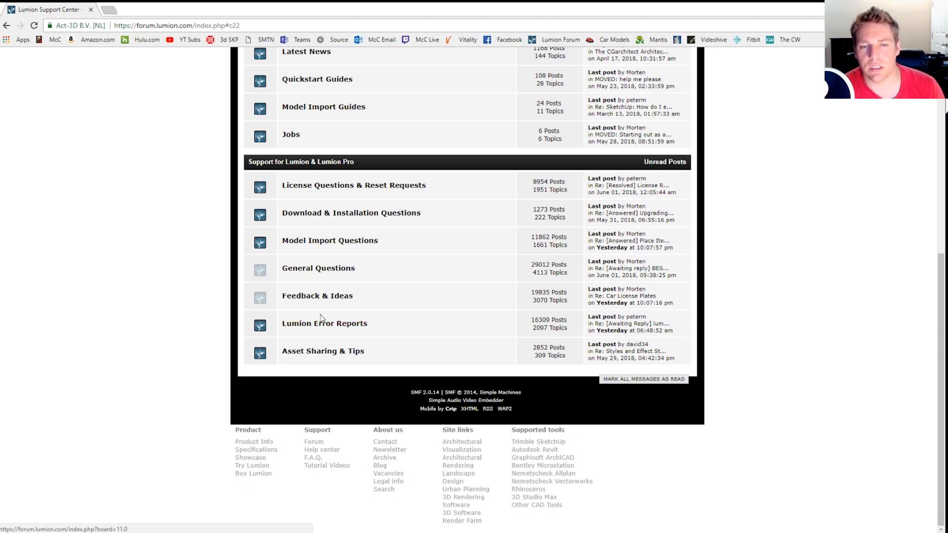
left_click(322, 350)
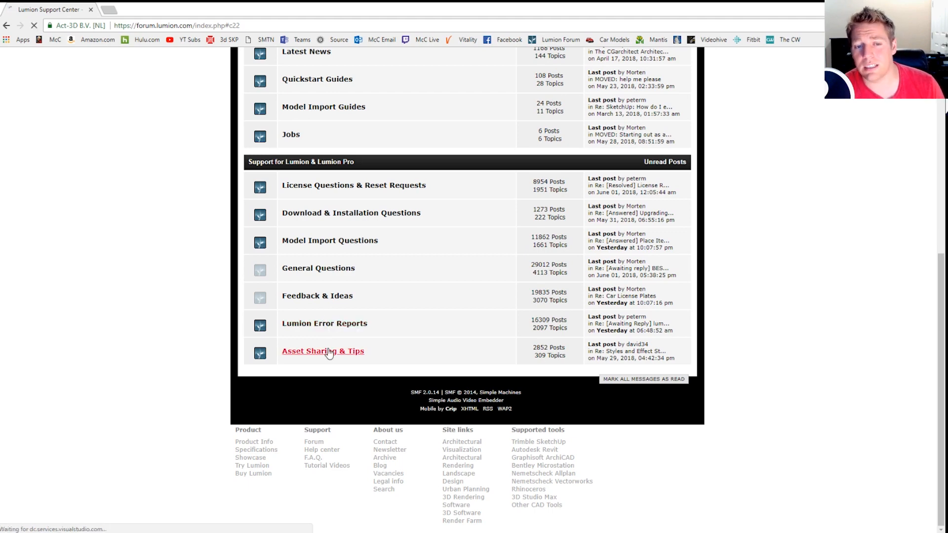
- Open Asset Sharing & Tips, scroll its sticky topics and open 3D Model Resources
left_click(322, 350)
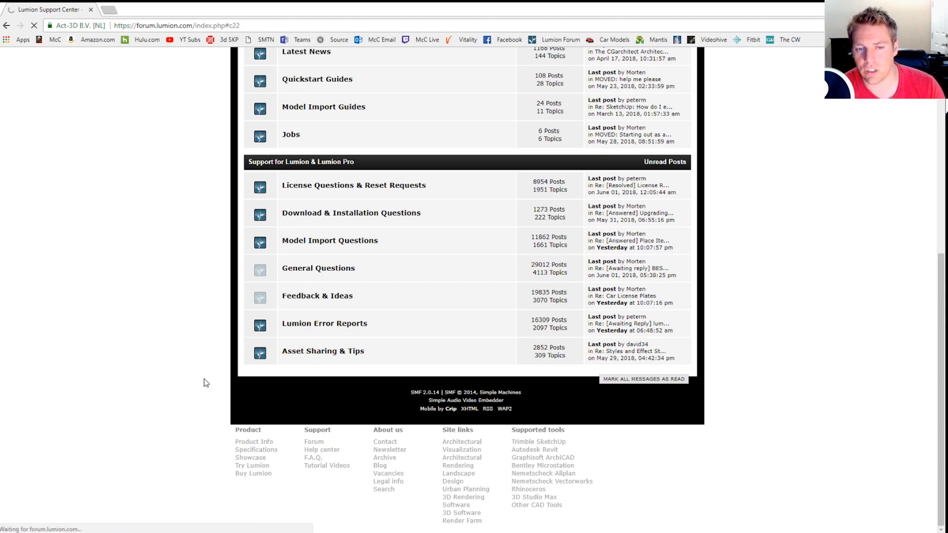
left_click(323, 351)
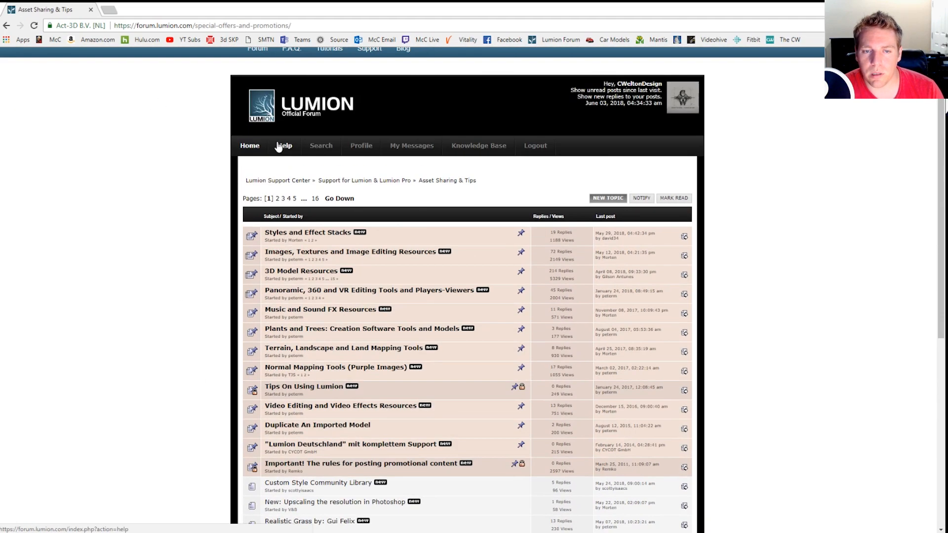
scroll("down", 3)
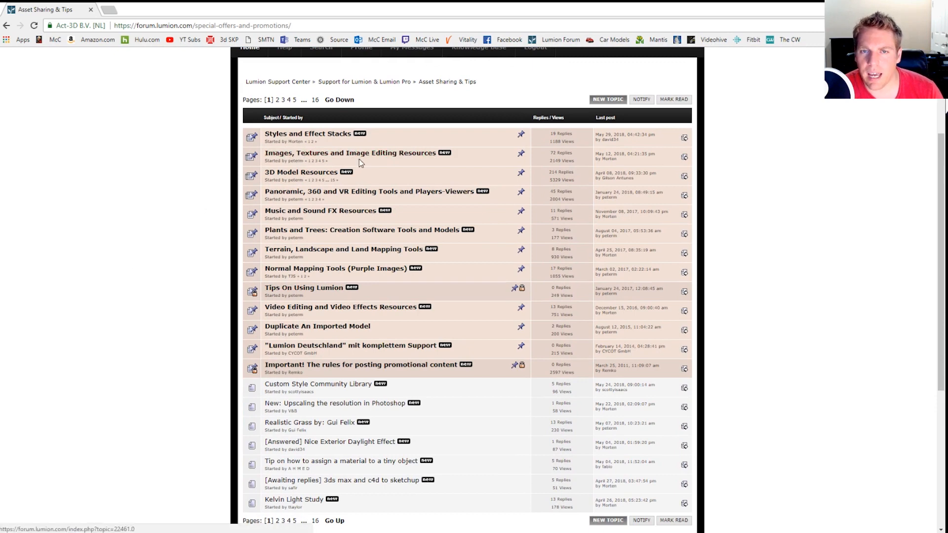
mouse_move(350, 152)
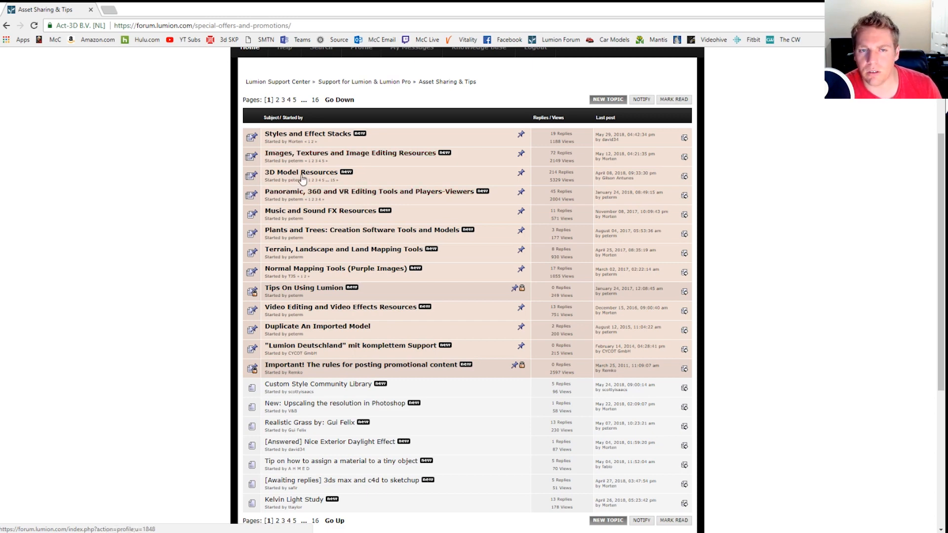
left_click(301, 172)
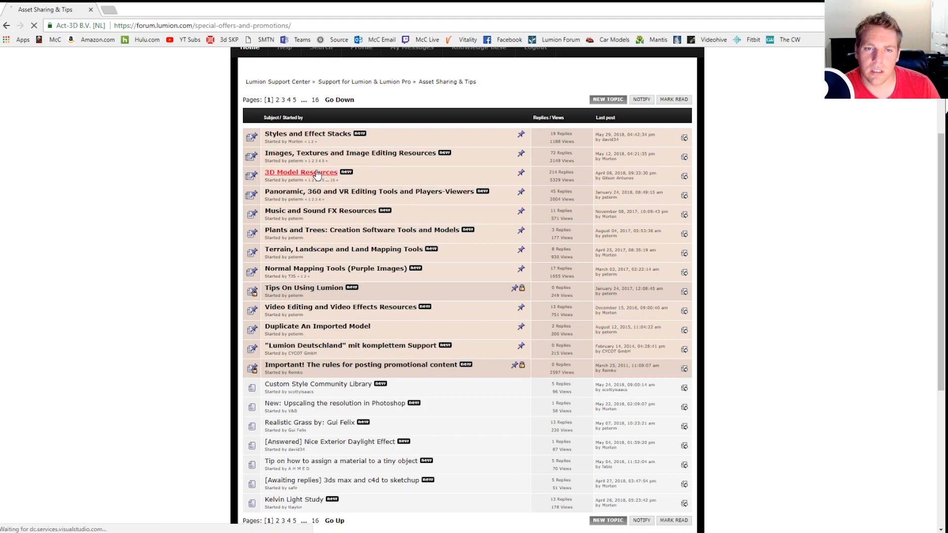
left_click(301, 172)
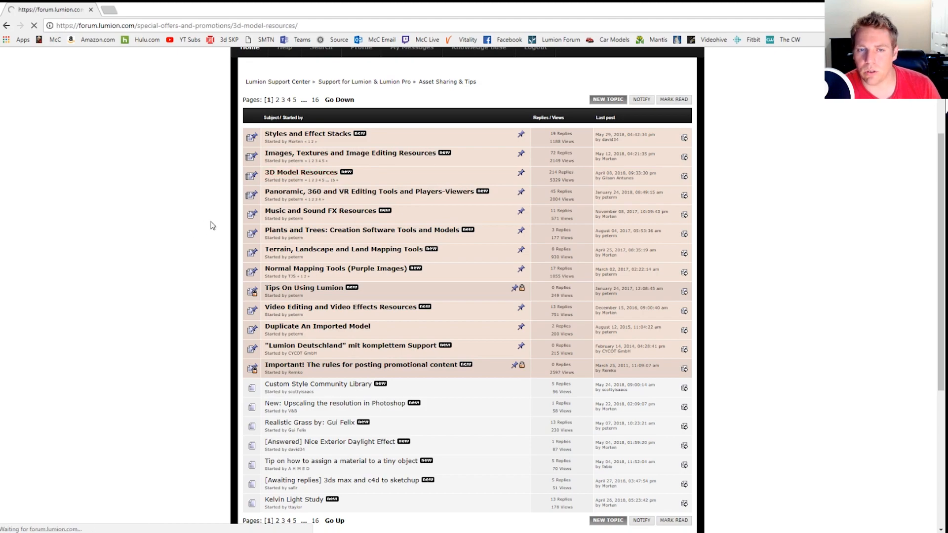
left_click(301, 172)
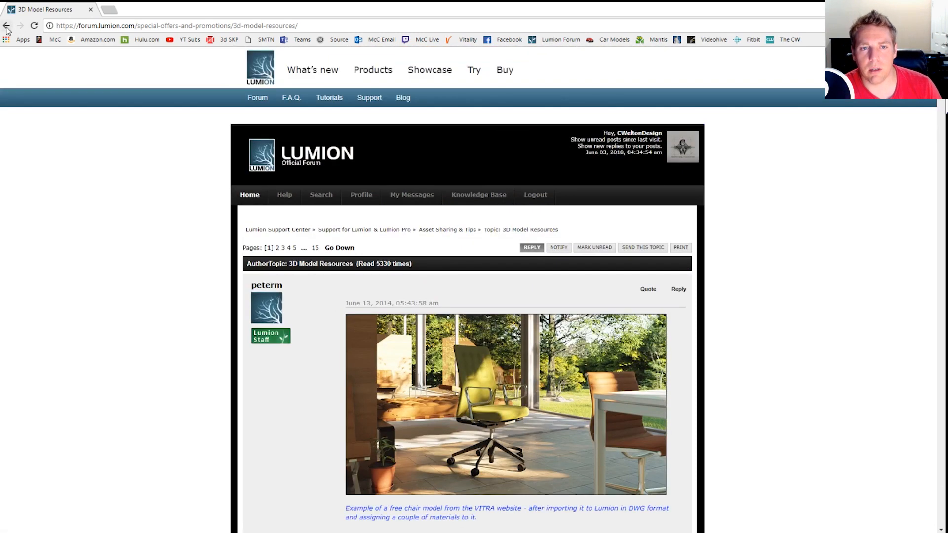
left_click(6, 25)
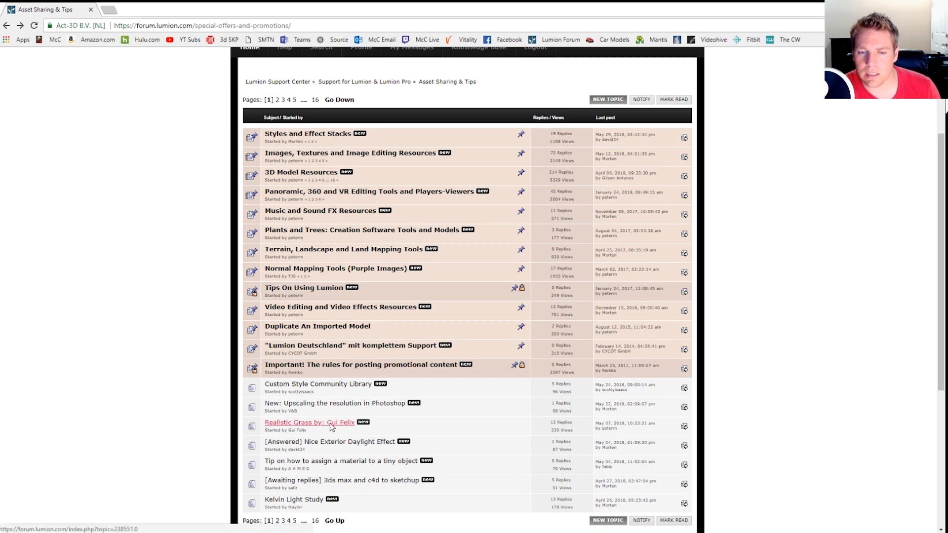
left_click(309, 422)
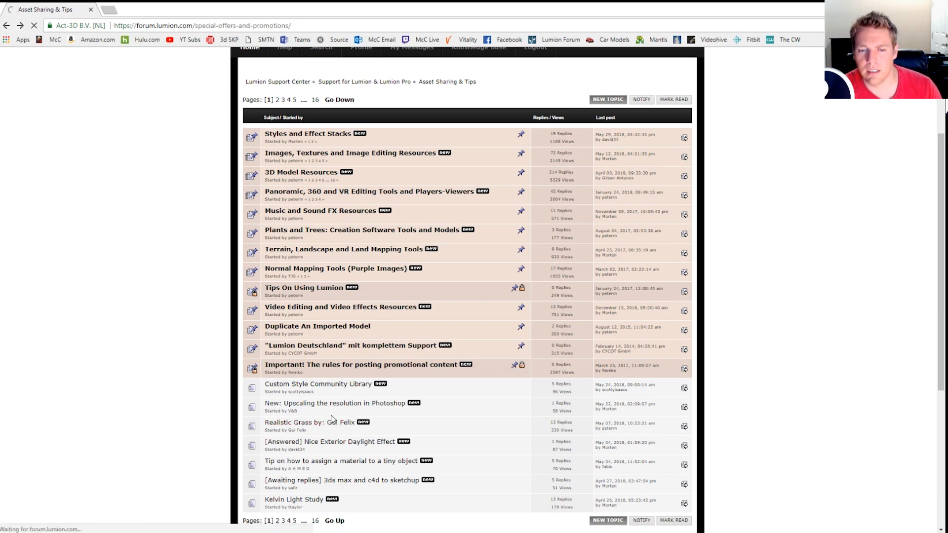
left_click(310, 422)
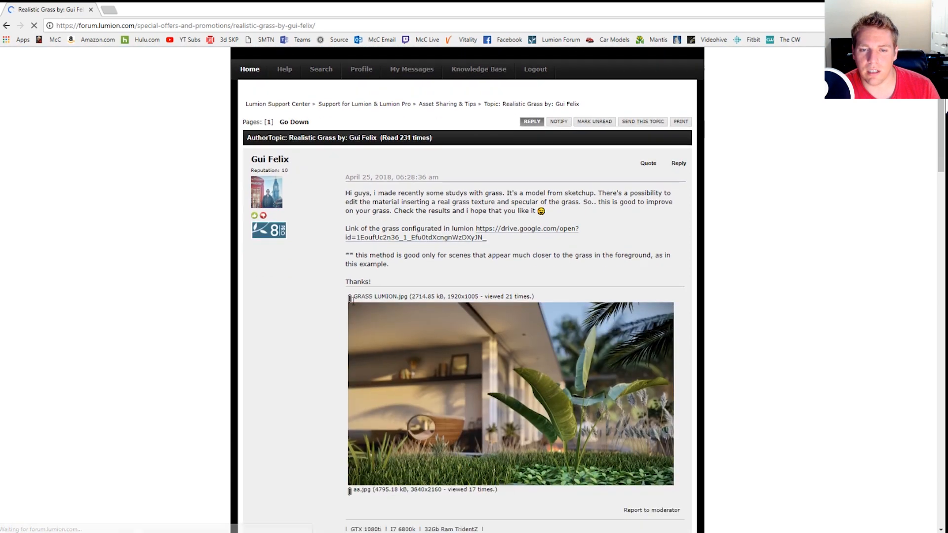
scroll("down", 3)
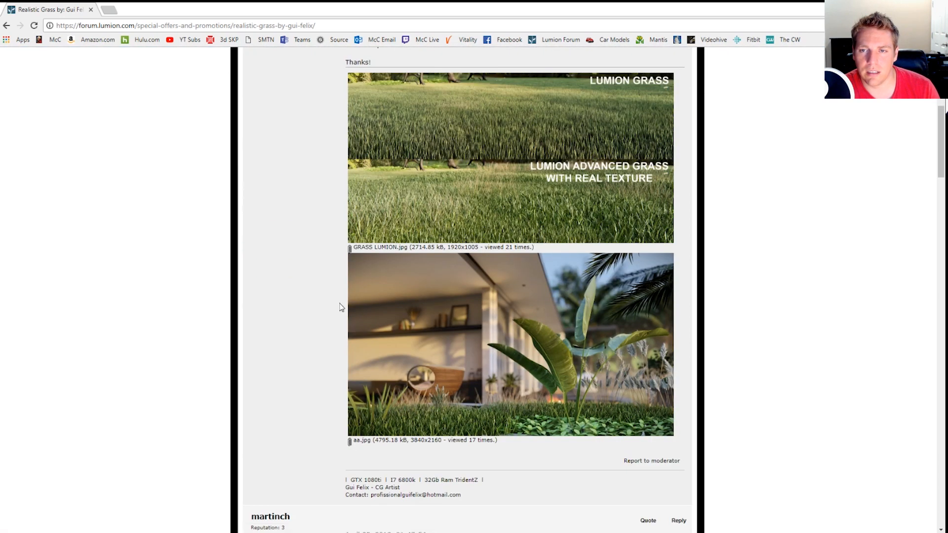
scroll("up", 3)
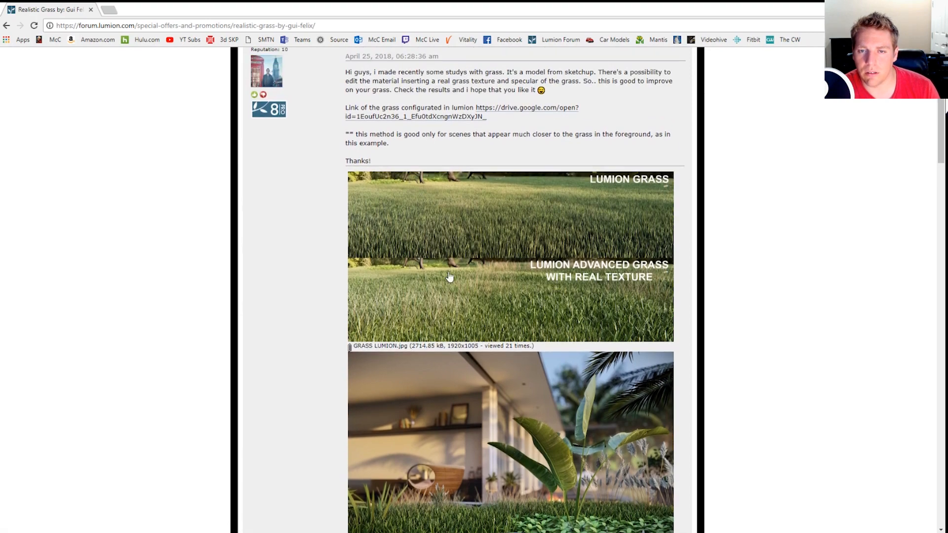
scroll("down", 3)
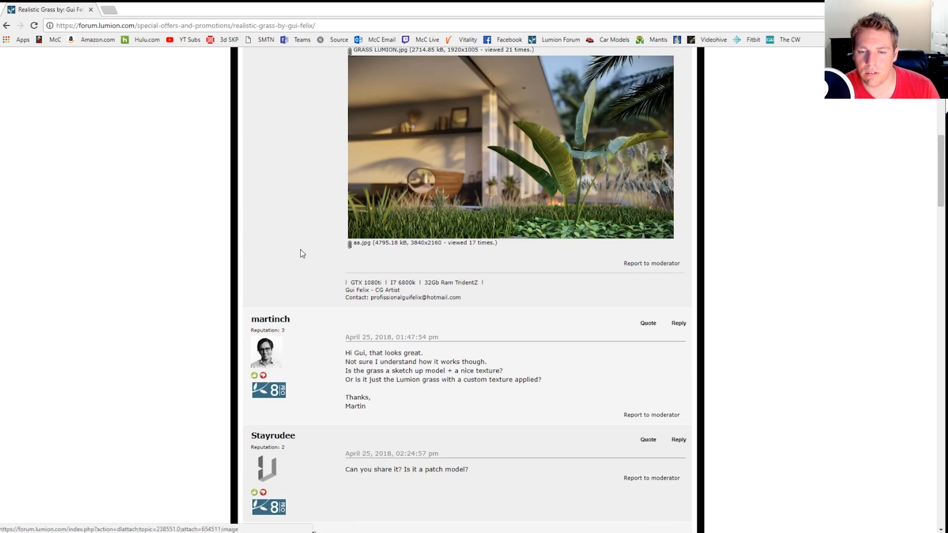
scroll("down", 3)
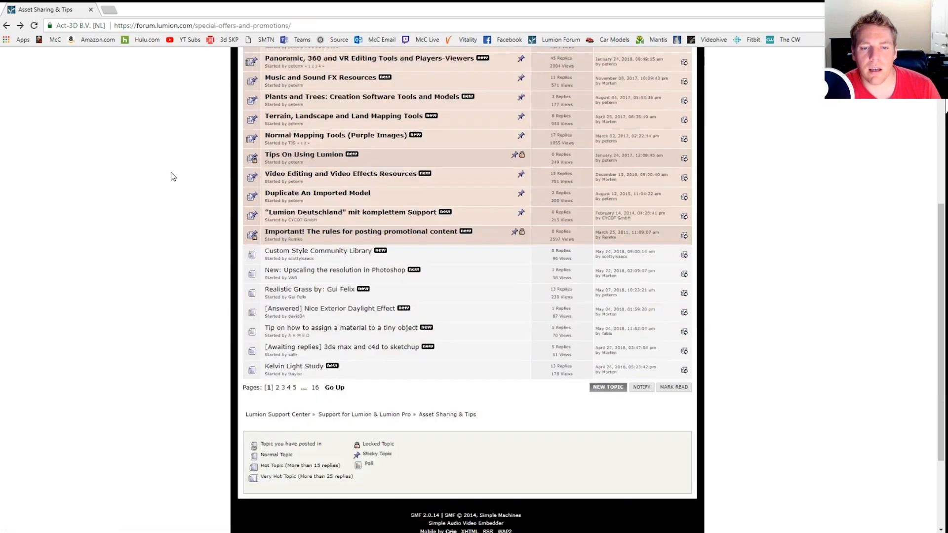
- Scroll the forum index down to Guides & News and open the Jobs board
scroll("down", 3)
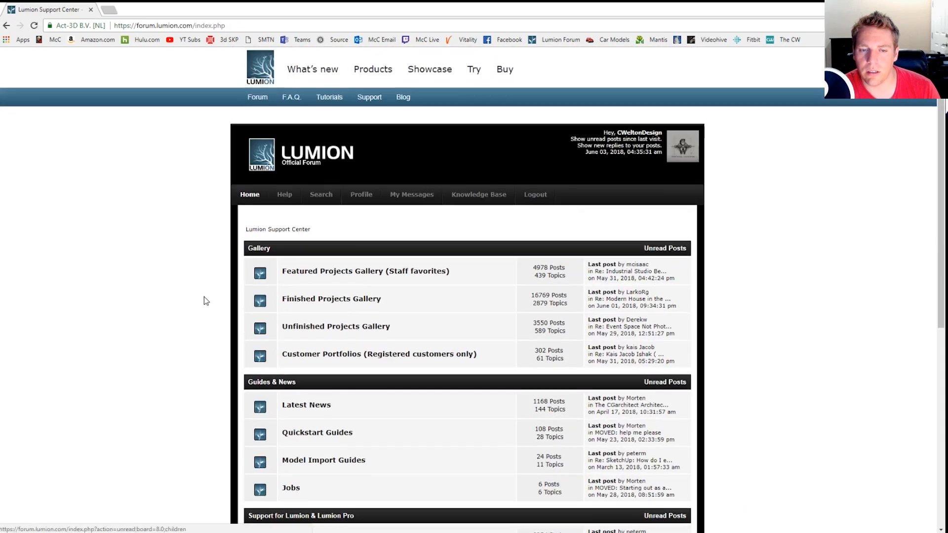
scroll("down", 3)
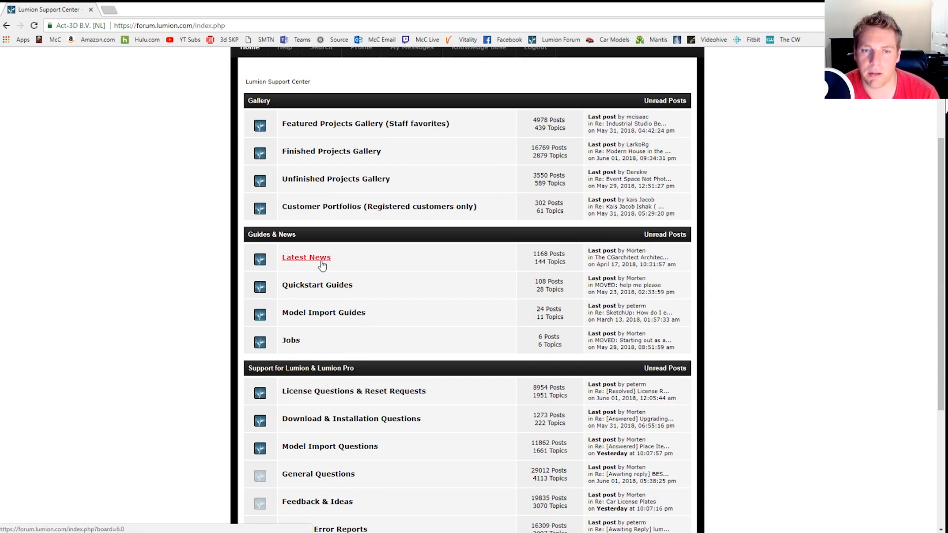
mouse_move(317, 285)
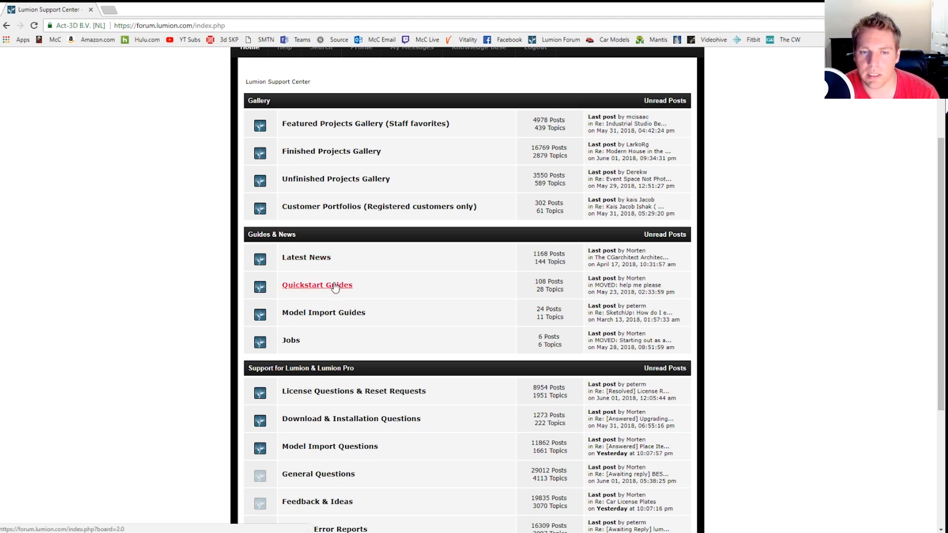
mouse_move(323, 312)
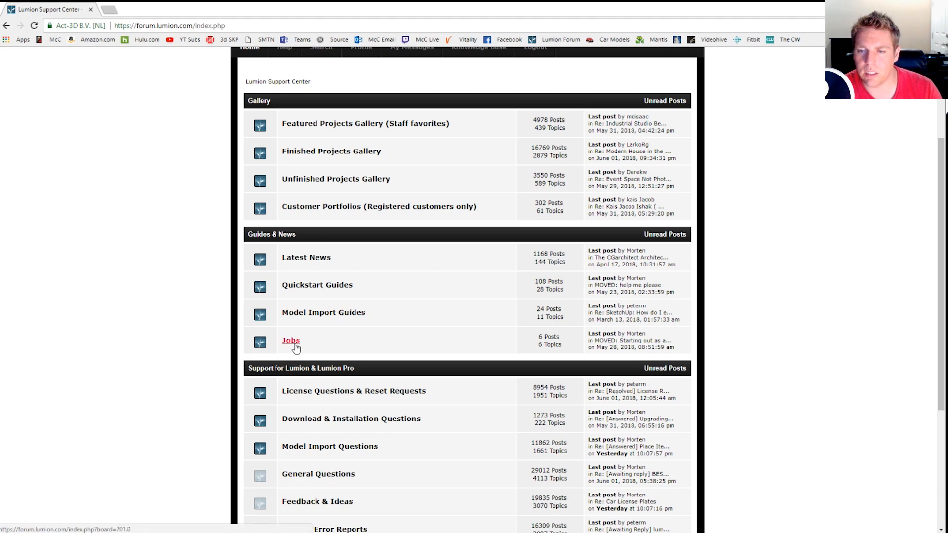
left_click(291, 340)
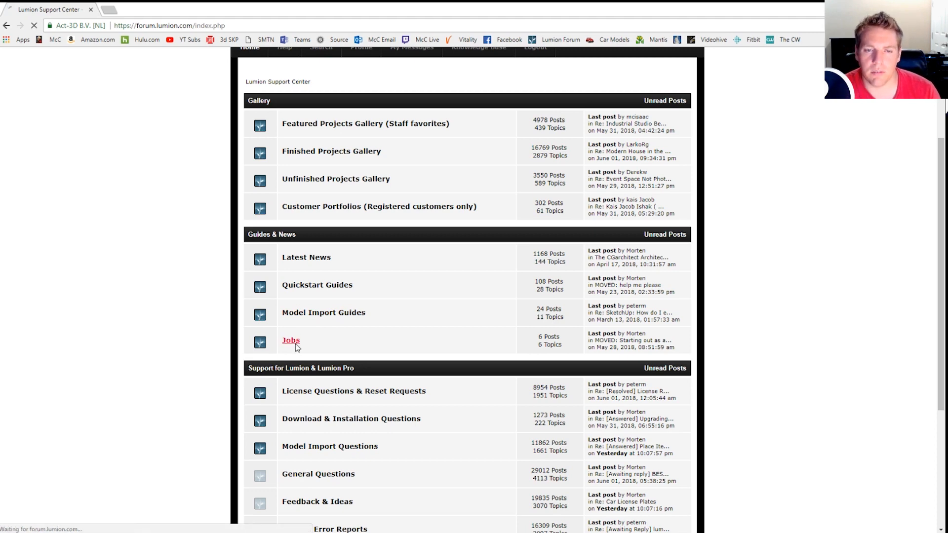
left_click(291, 340)
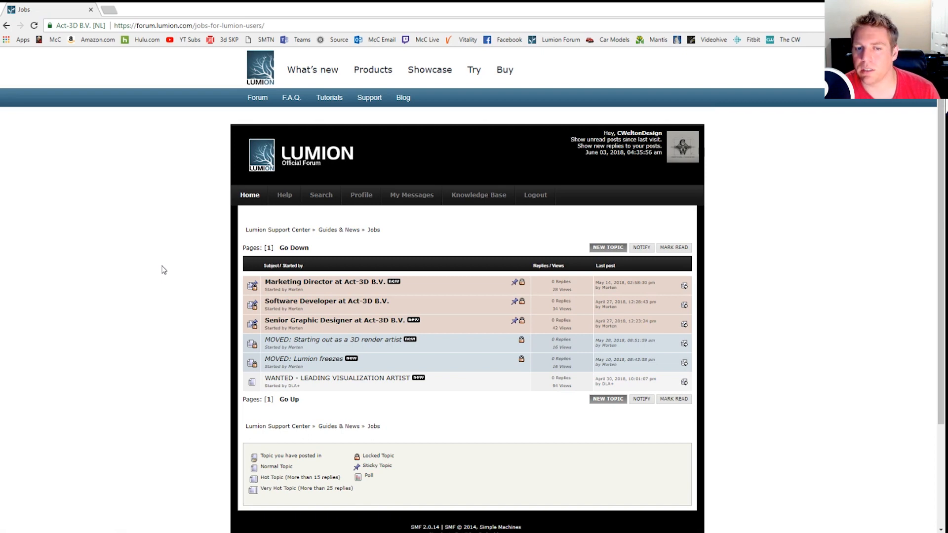
mouse_move(82, 258)
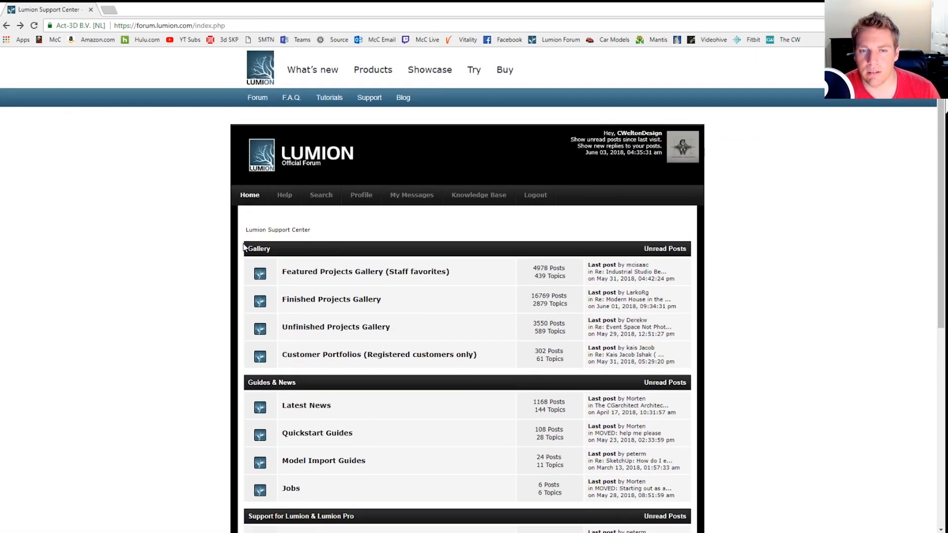
mouse_move(366, 272)
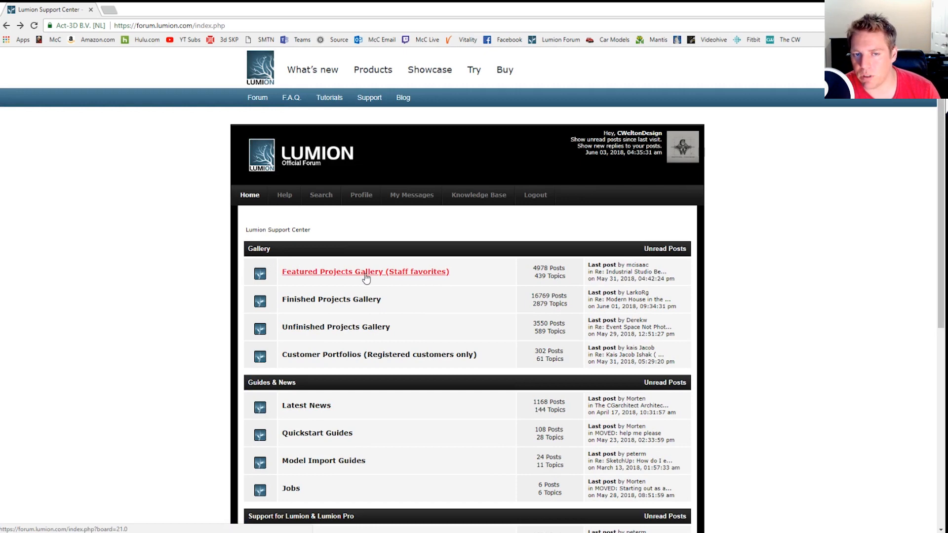
mouse_move(421, 253)
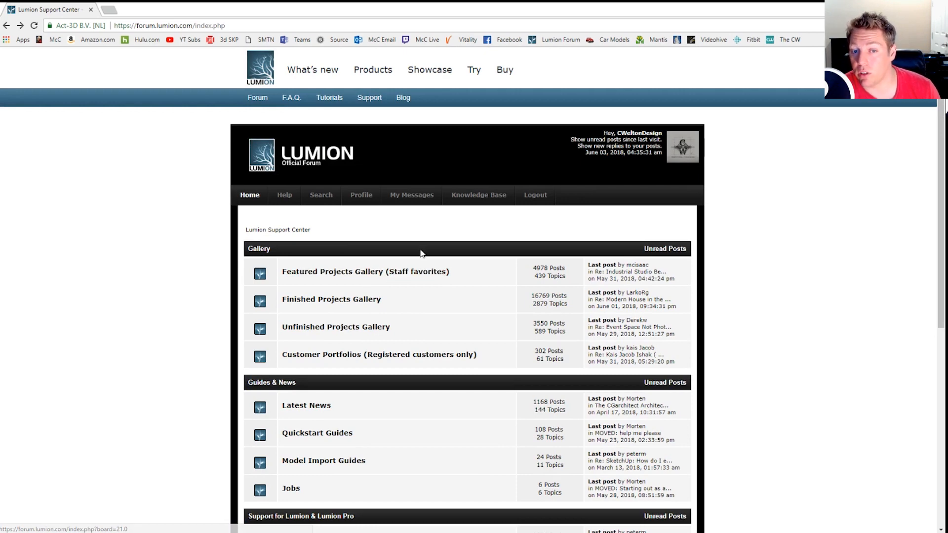
- Open the Finished Projects Gallery board and scroll through its topic list
left_click(331, 299)
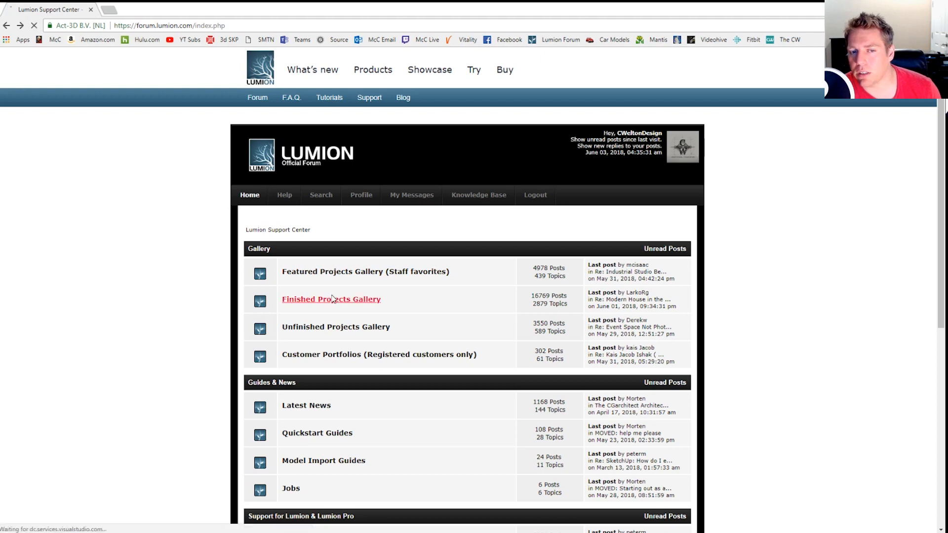
left_click(331, 299)
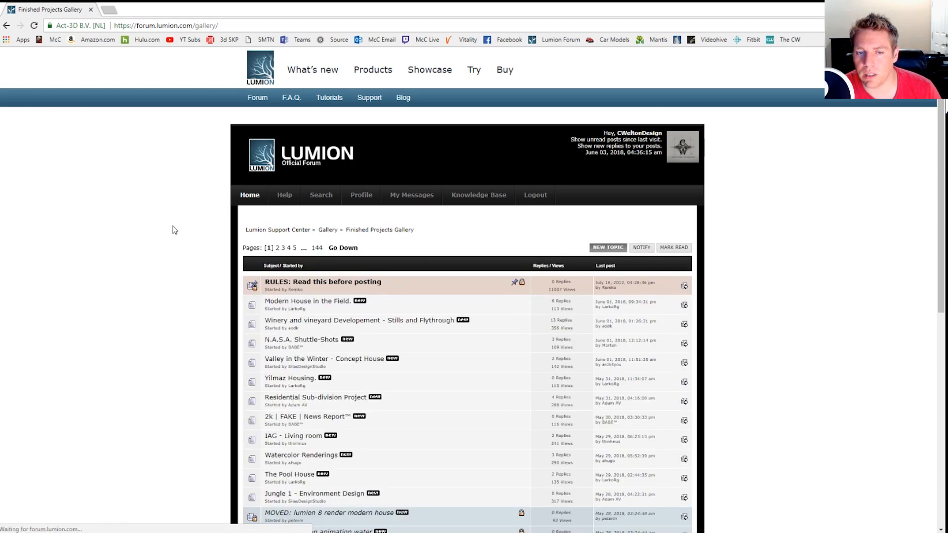
scroll("down", 3)
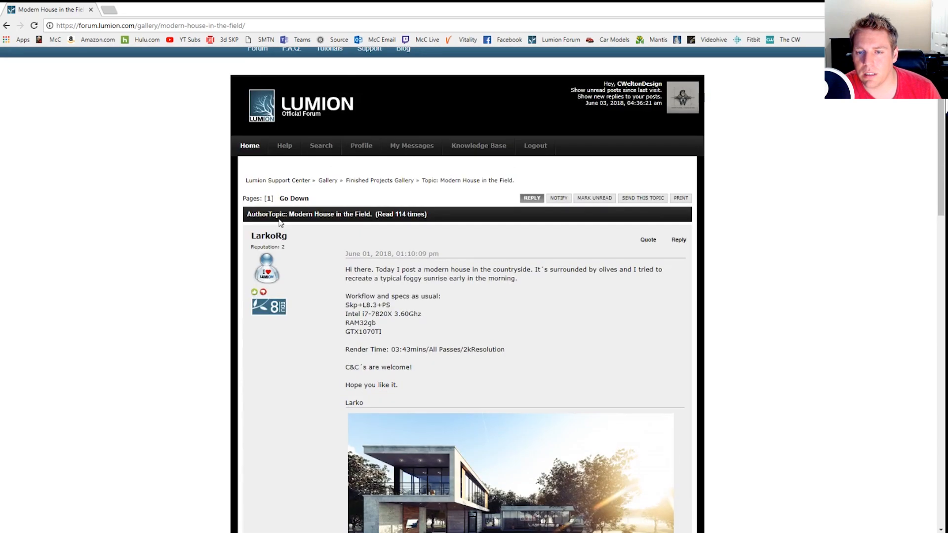
left_click(7, 25)
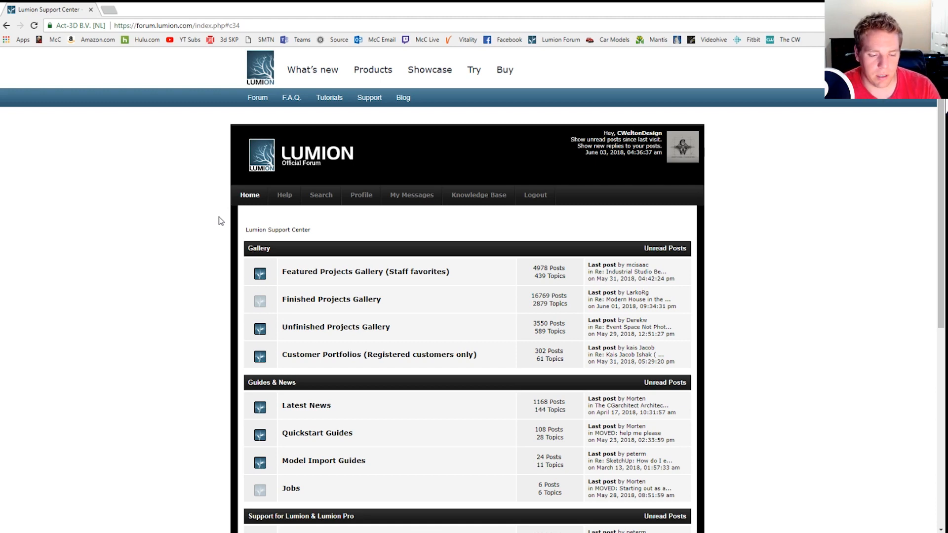
mouse_move(254, 194)
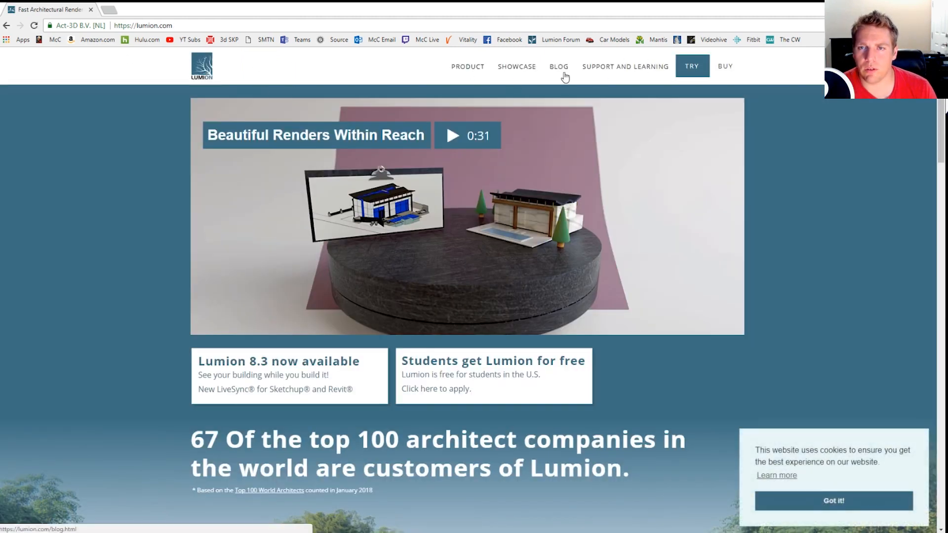
- Go to Support and Learning, scroll to Get Help, and open LUMION FORUM in a new tab
left_click(625, 67)
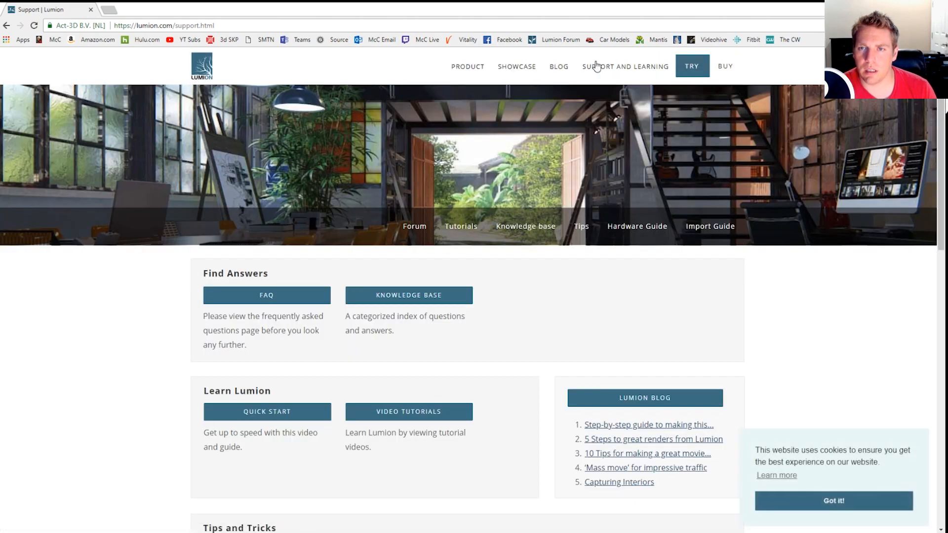
scroll("down", 3)
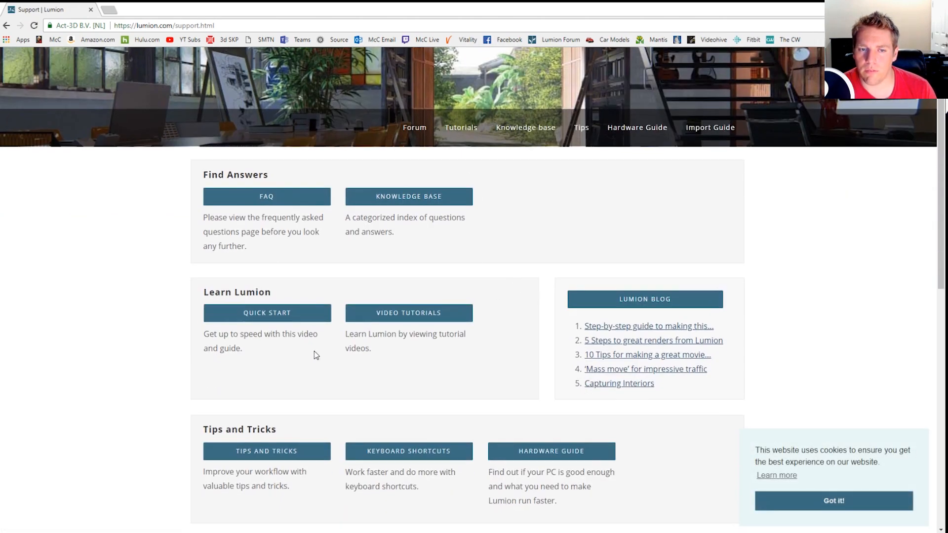
scroll("down", 3)
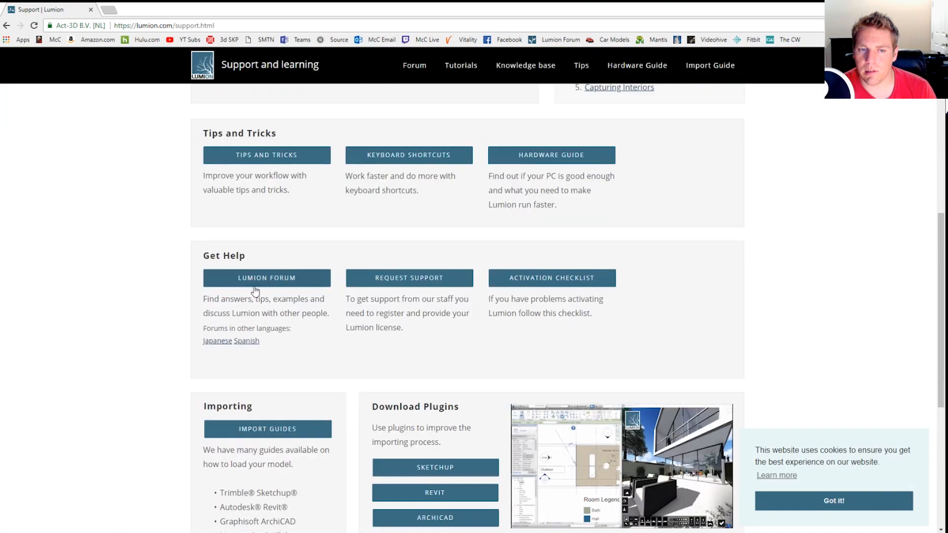
left_click(266, 278)
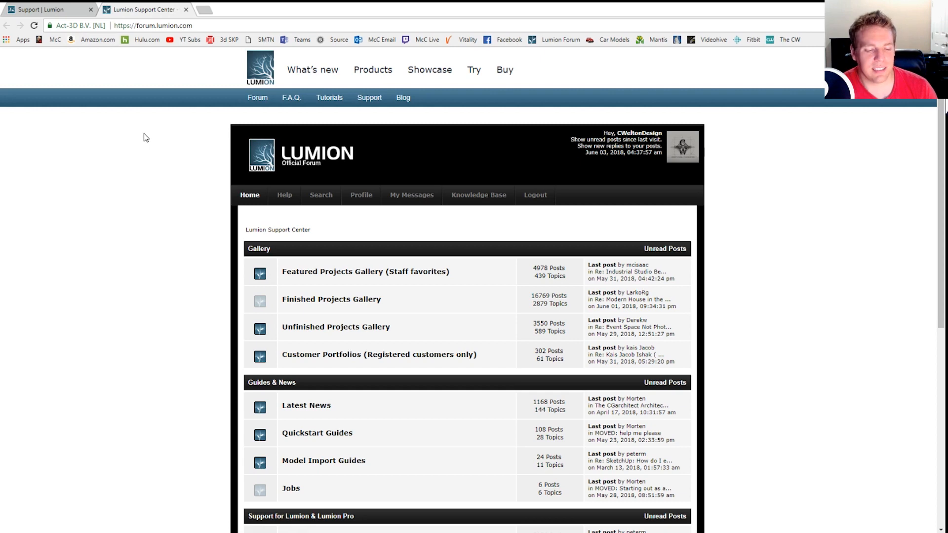
mouse_move(153, 225)
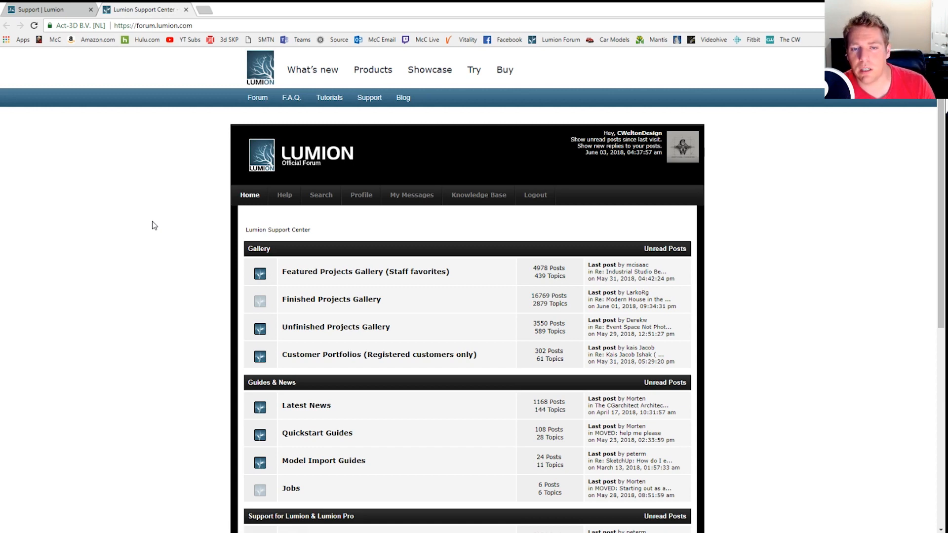
scroll("down", 3)
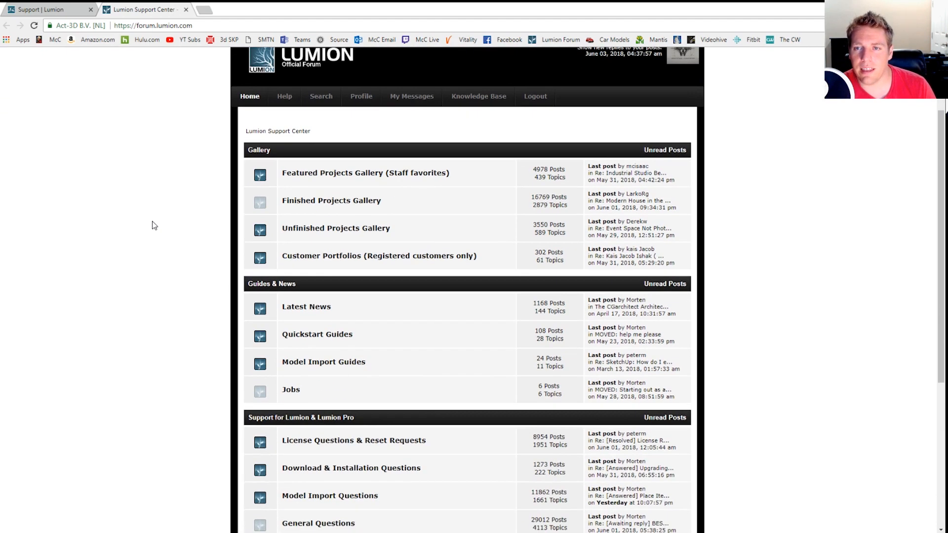